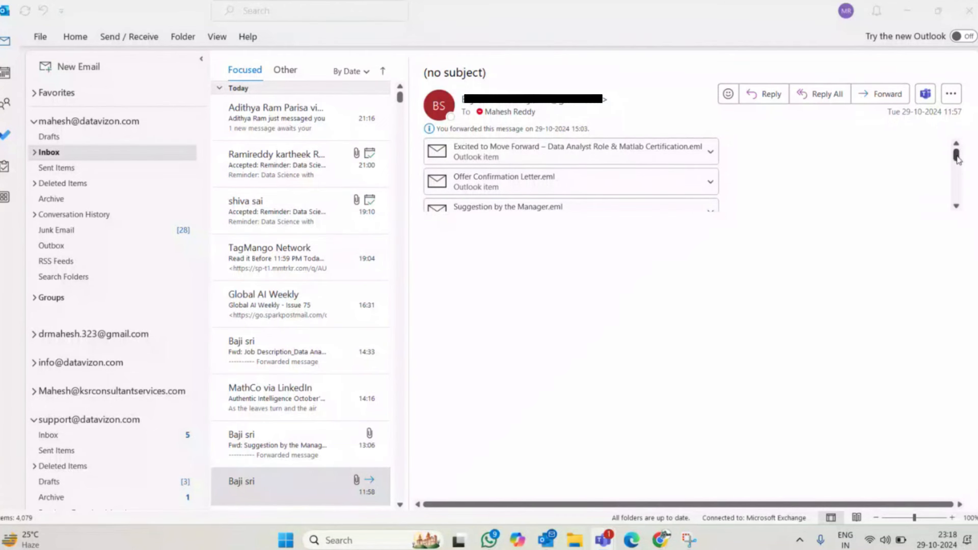
Scroll through the forwarded XL Health Data Analyst job email and its Naukri posting
scroll("down", 3)
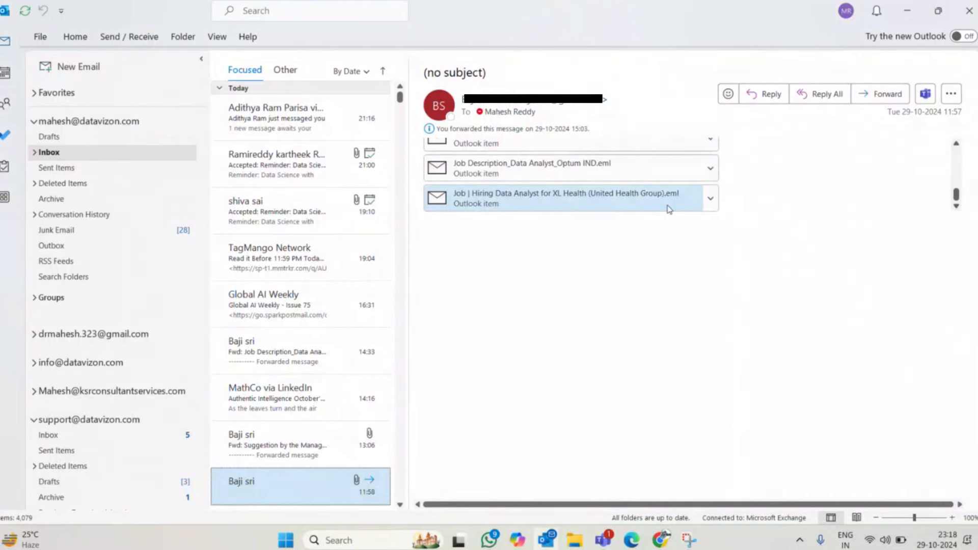
mouse_move(629, 207)
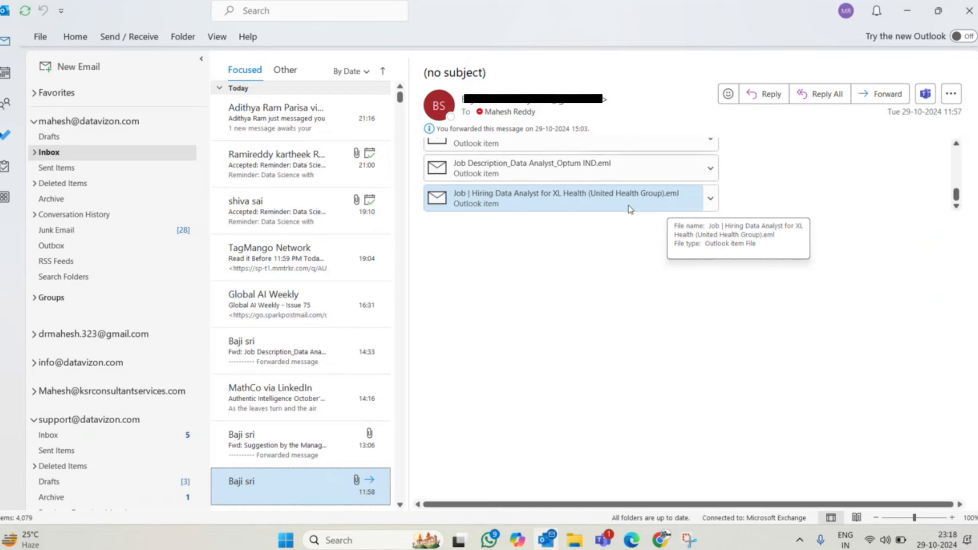
mouse_move(613, 207)
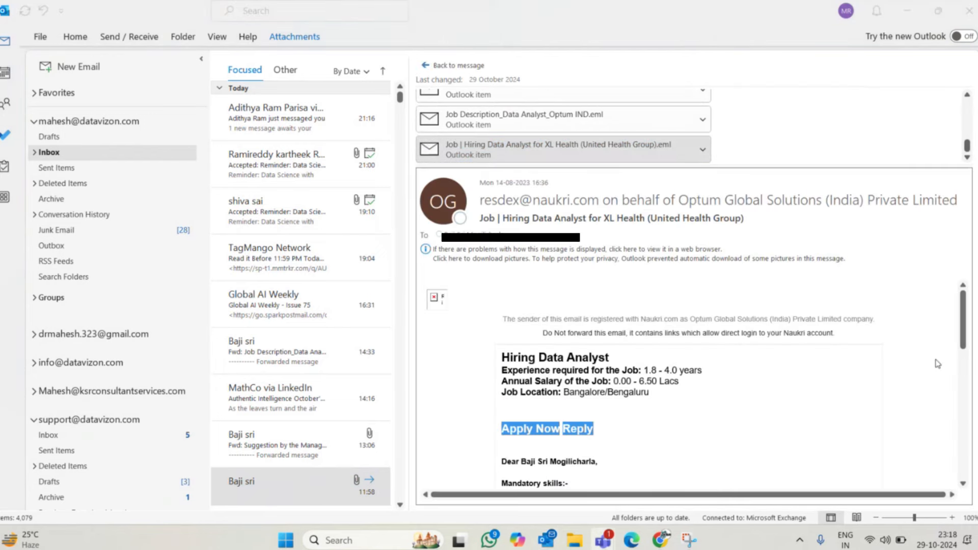
scroll("down", 3)
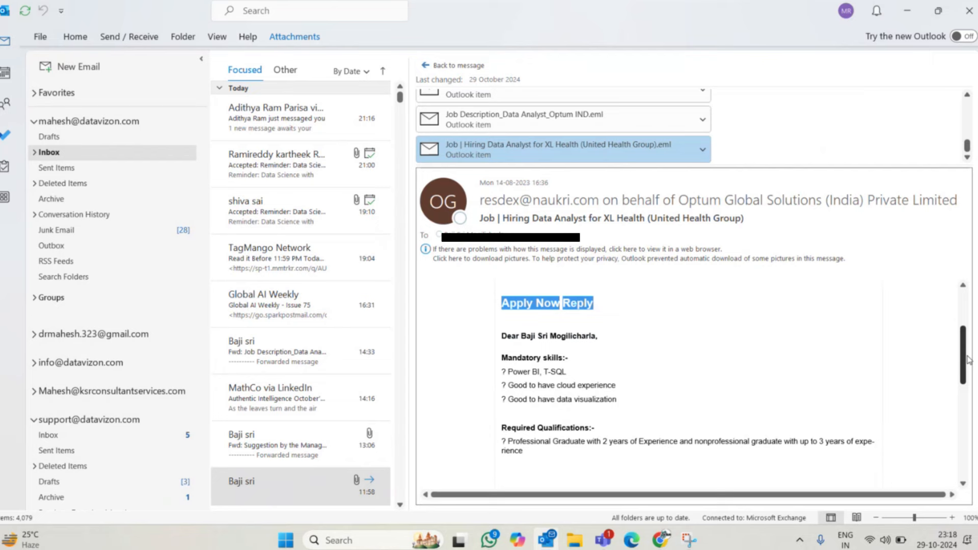
scroll("down", 3)
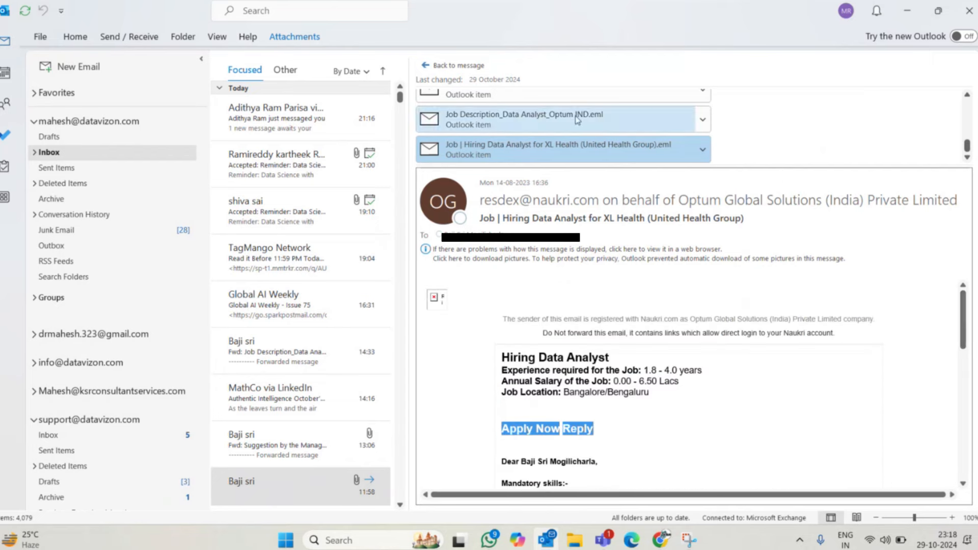
Read the Job Description_Data Analyst_Optum IND attachment down to its closing requirements and back
left_click(562, 119)
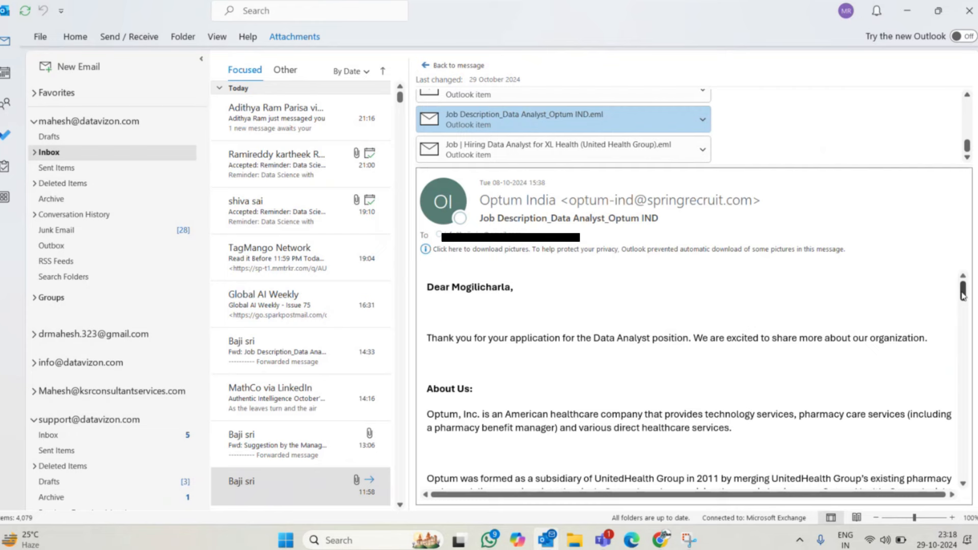
scroll("down", 3)
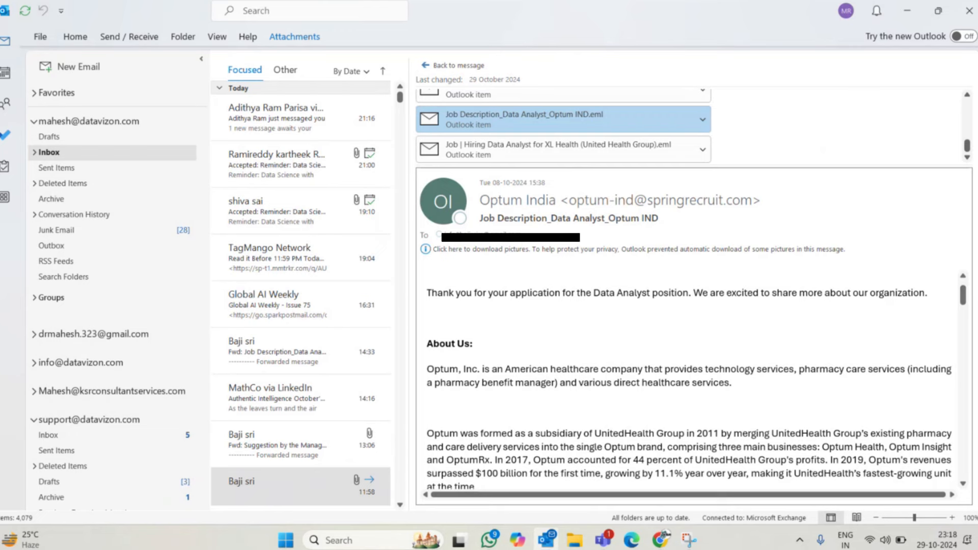
scroll("down", 3)
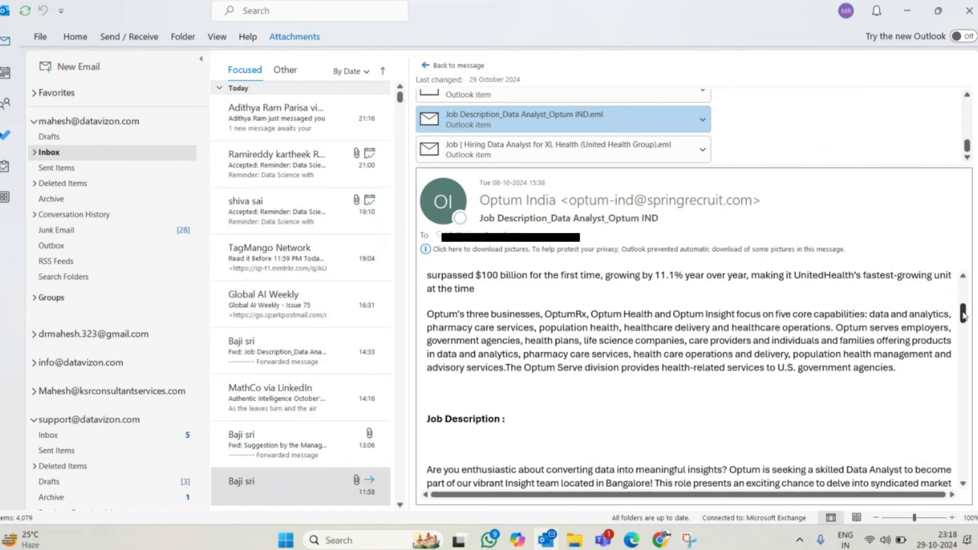
scroll("down", 3)
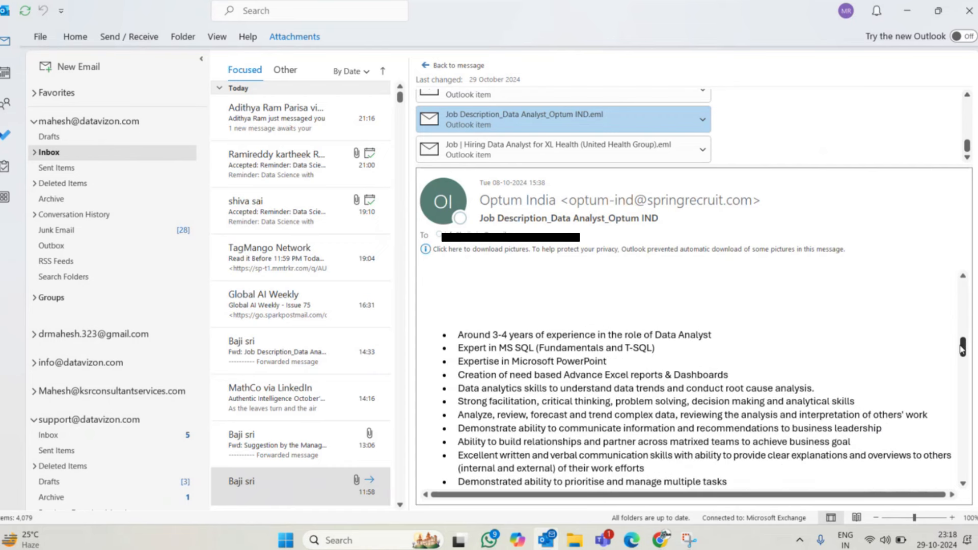
scroll("down", 3)
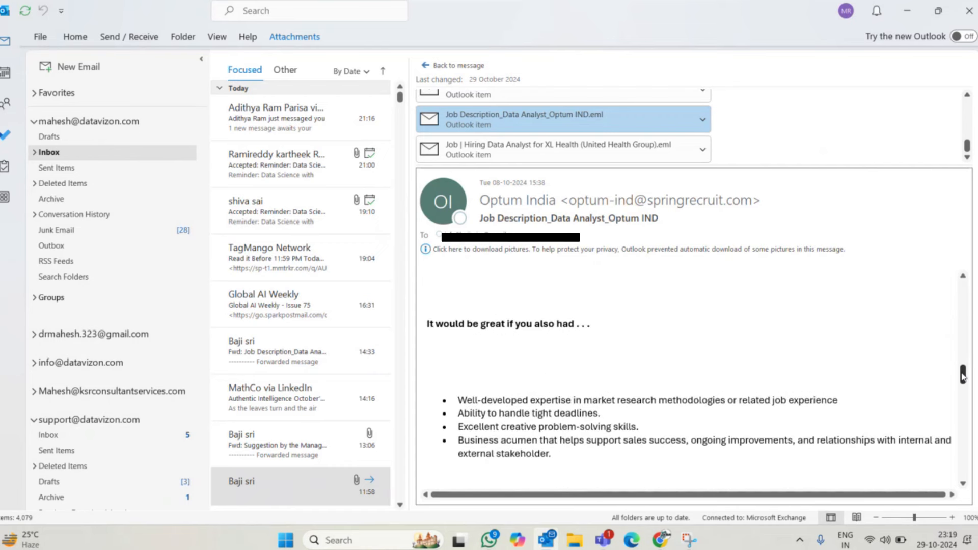
scroll("up", 3)
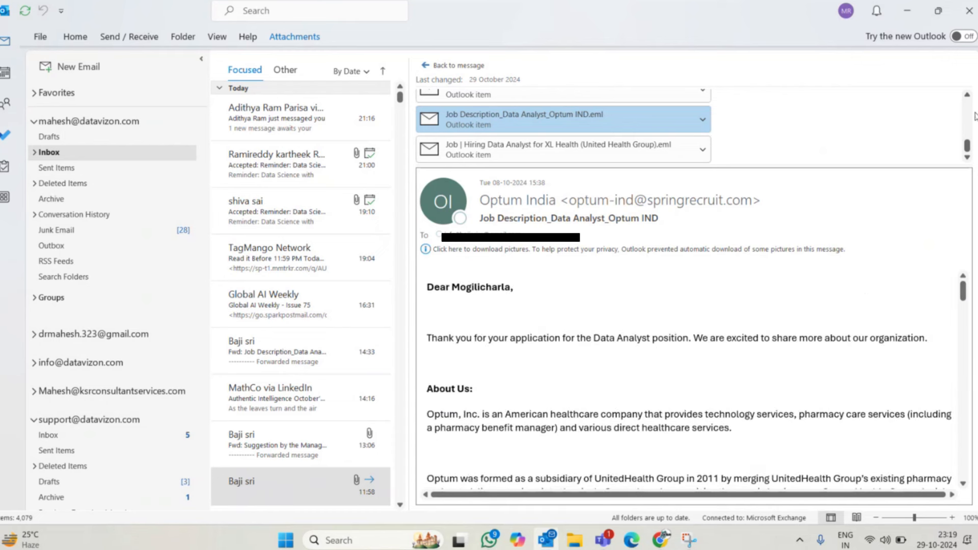
scroll("up", 3)
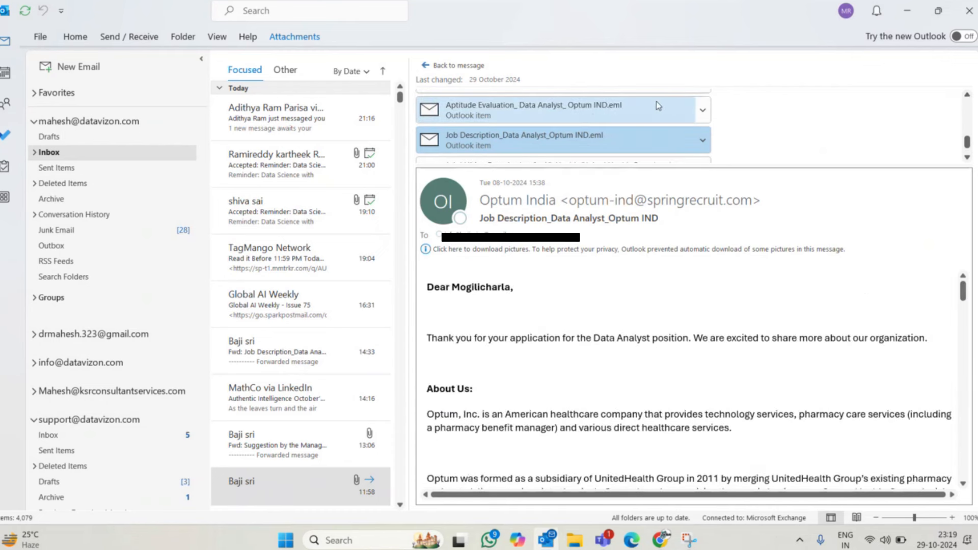
Read the Aptitude Evaluation_Data Analyst_Optum IND email and follow its Assessment Overview access link
left_click(529, 110)
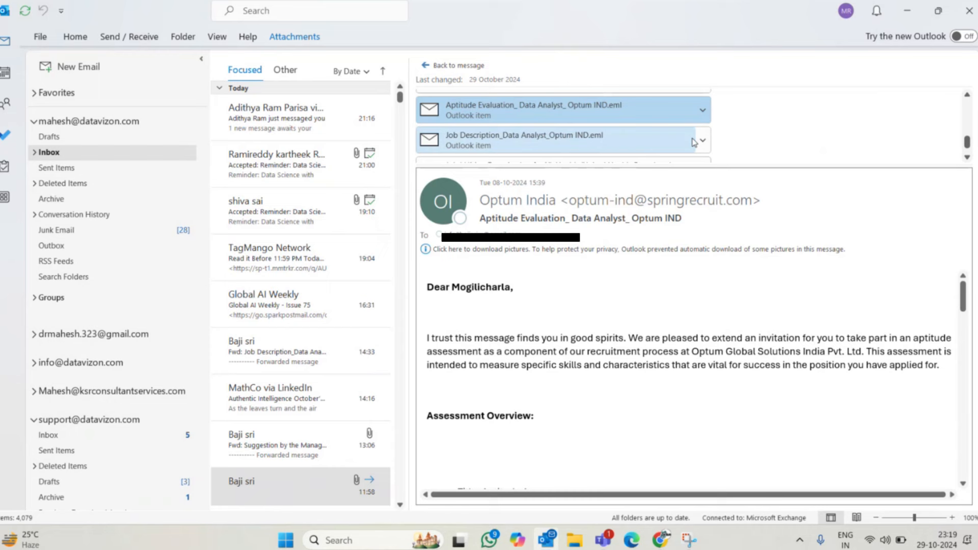
mouse_move(808, 326)
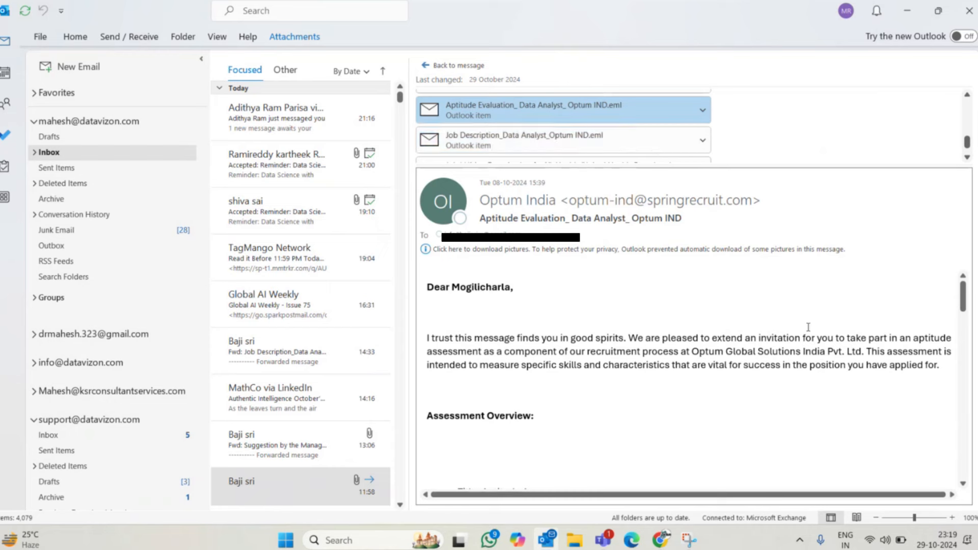
scroll("down", 3)
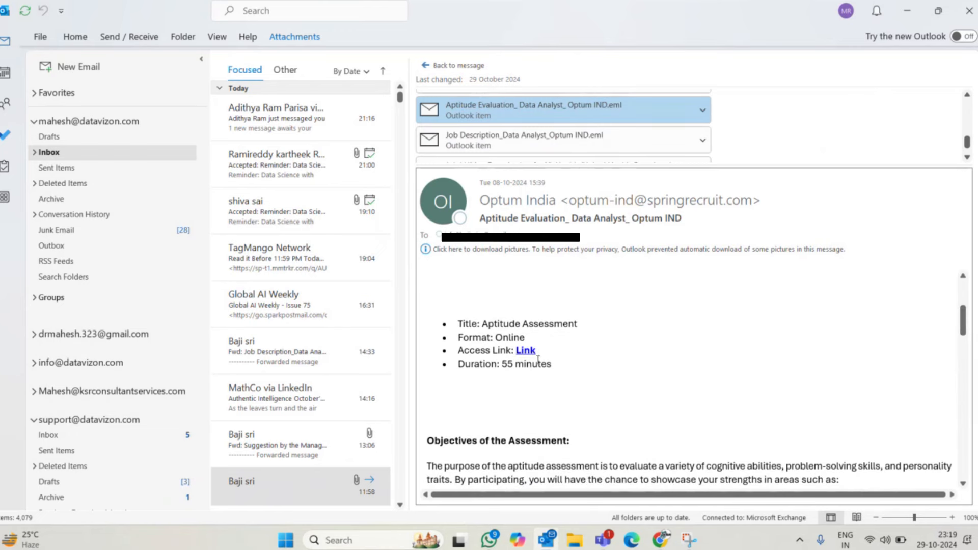
mouse_move(525, 350)
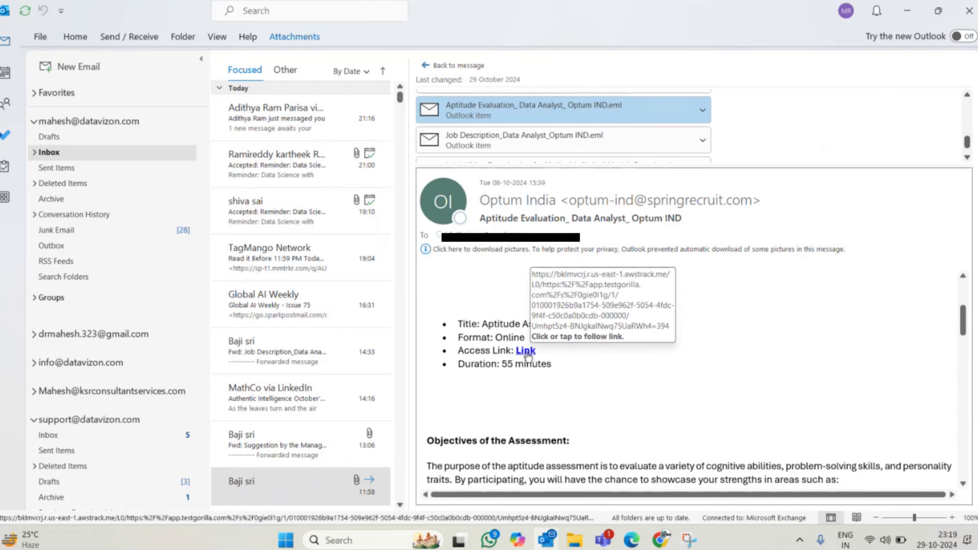
left_click(526, 350)
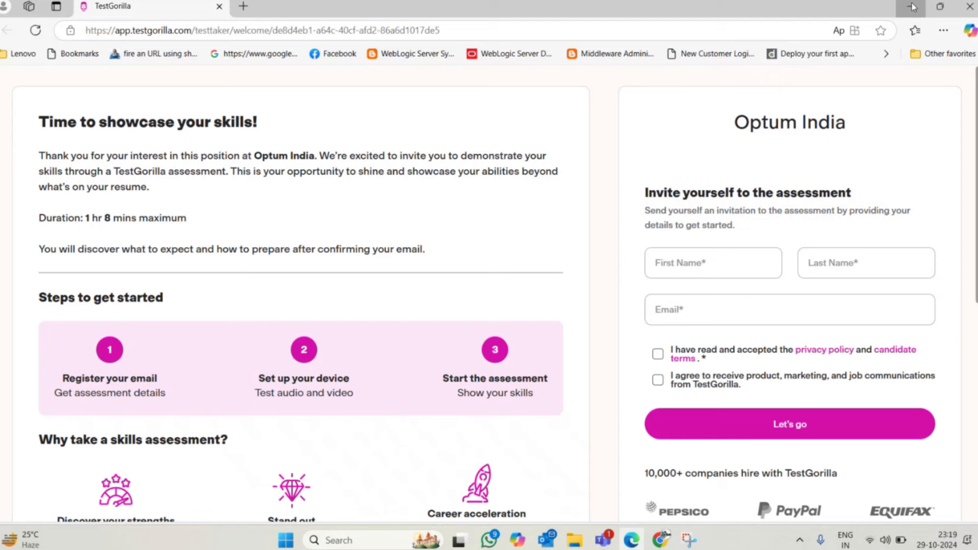
Reopen the TestGorilla Optum India invite, accept cookies, focus the Email field, then return to Outlook
left_click(911, 7)
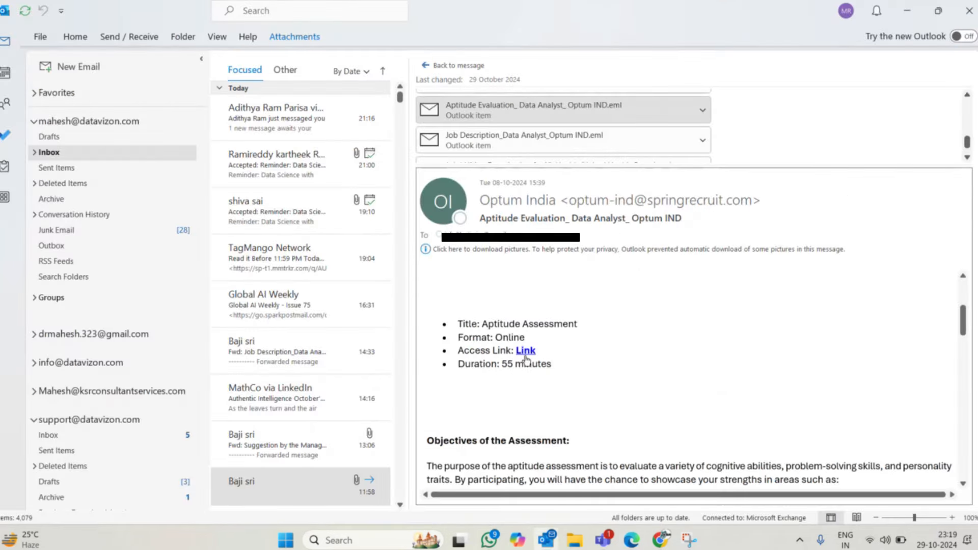
left_click(525, 350)
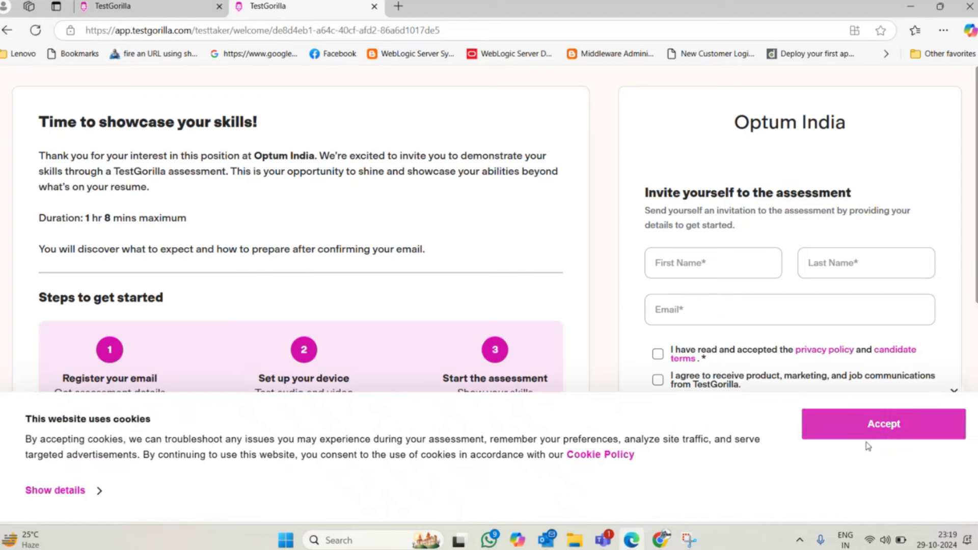
left_click(882, 424)
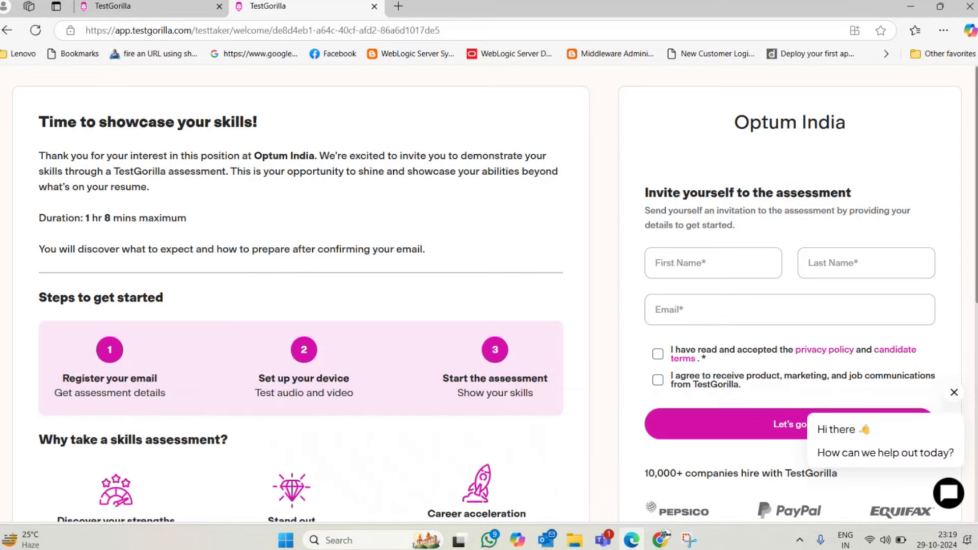
left_click(789, 310)
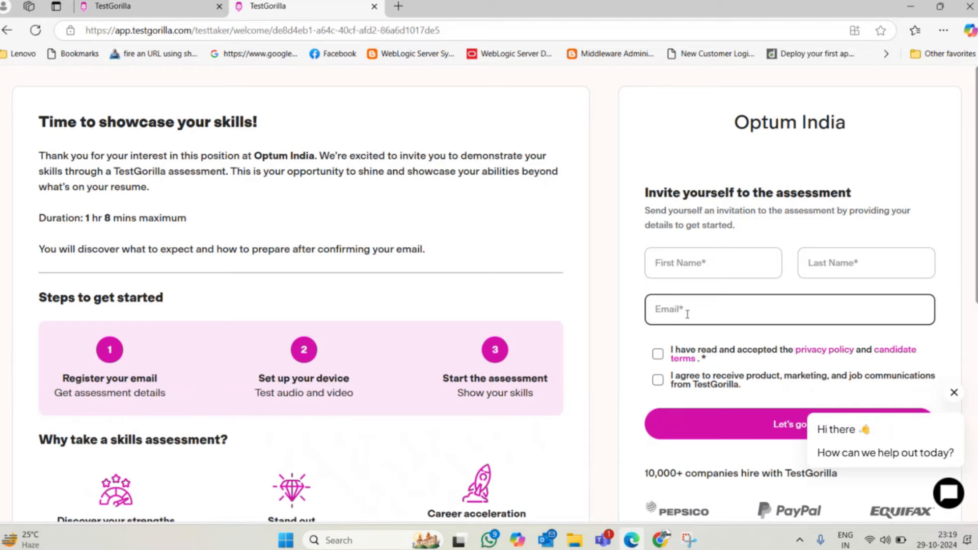
left_click(545, 540)
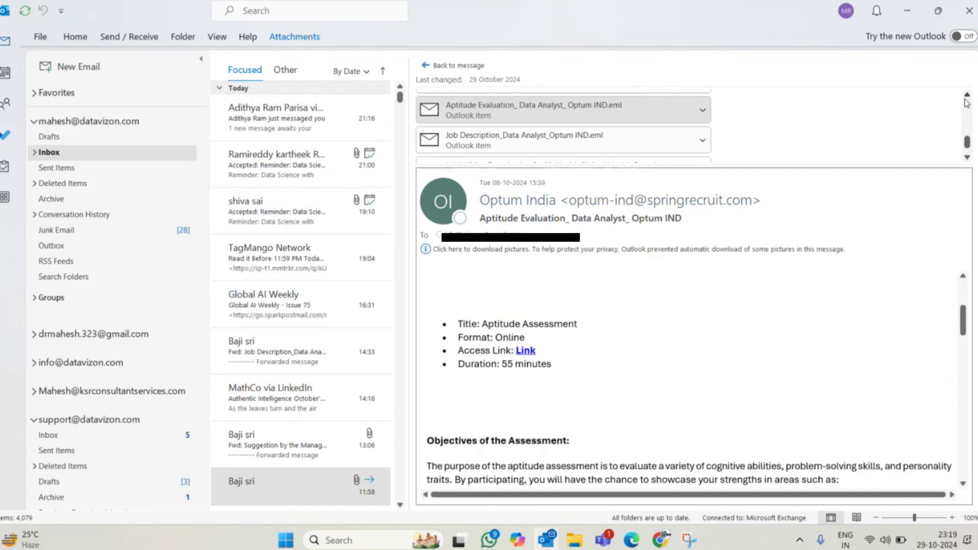
Read the Technical Assessment_Data Analyst_Optum IND email through its deadline and support sections and back
scroll("up", 3)
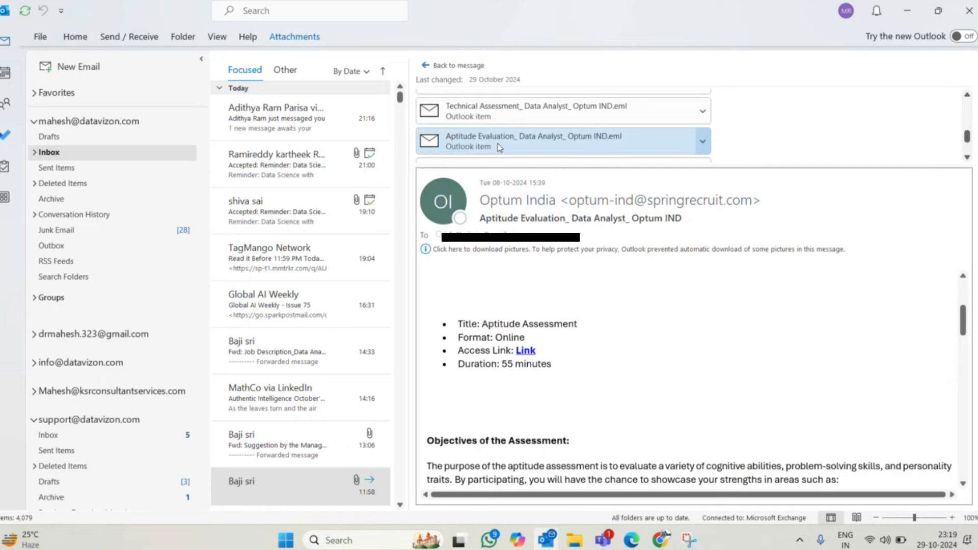
left_click(562, 110)
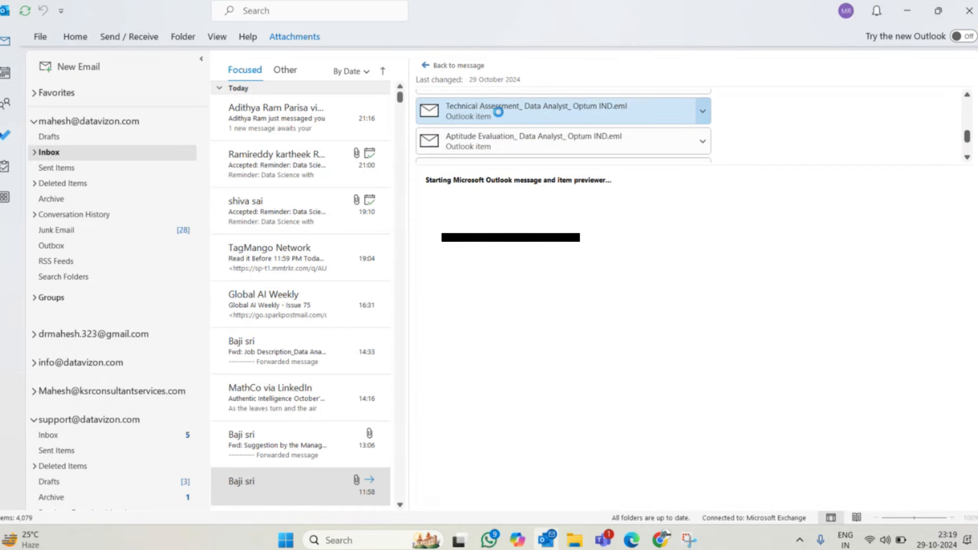
left_click(532, 110)
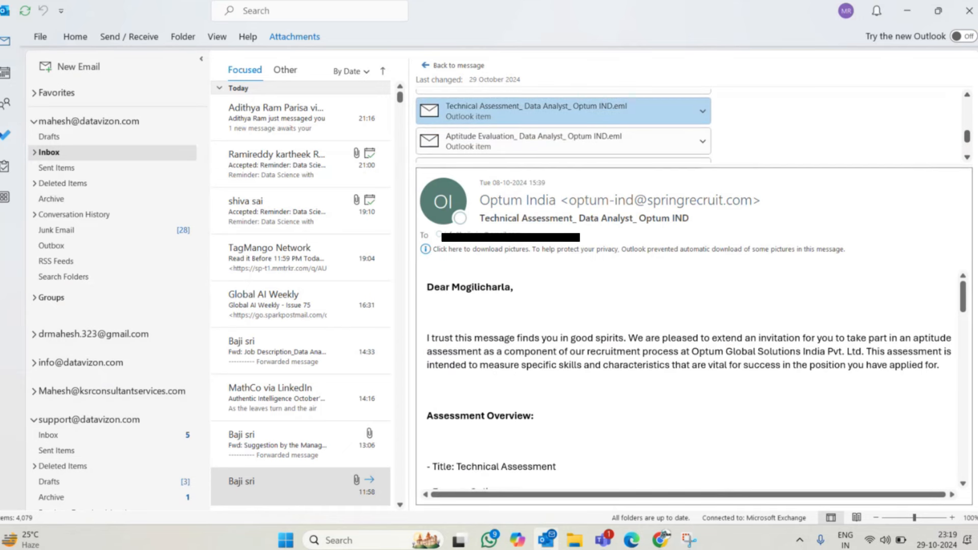
scroll("down", 3)
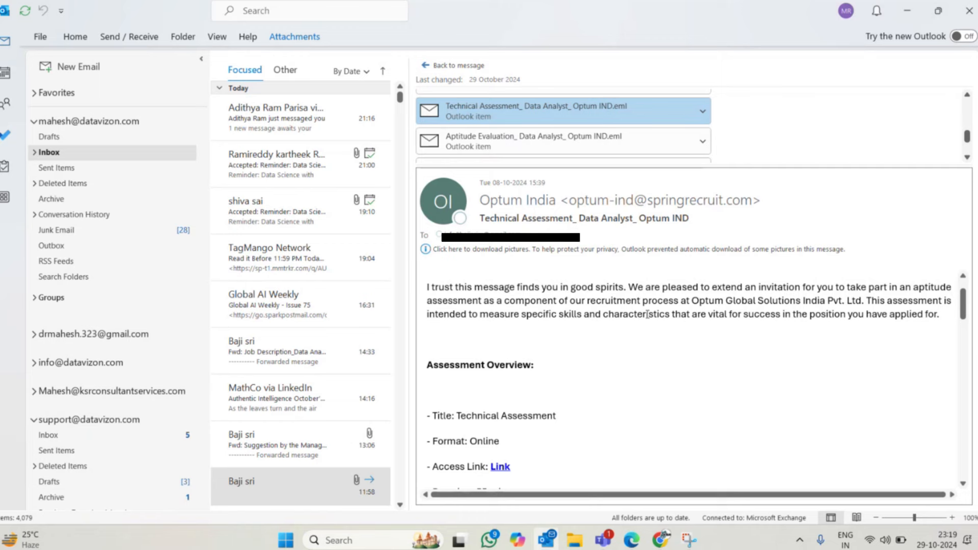
mouse_move(896, 318)
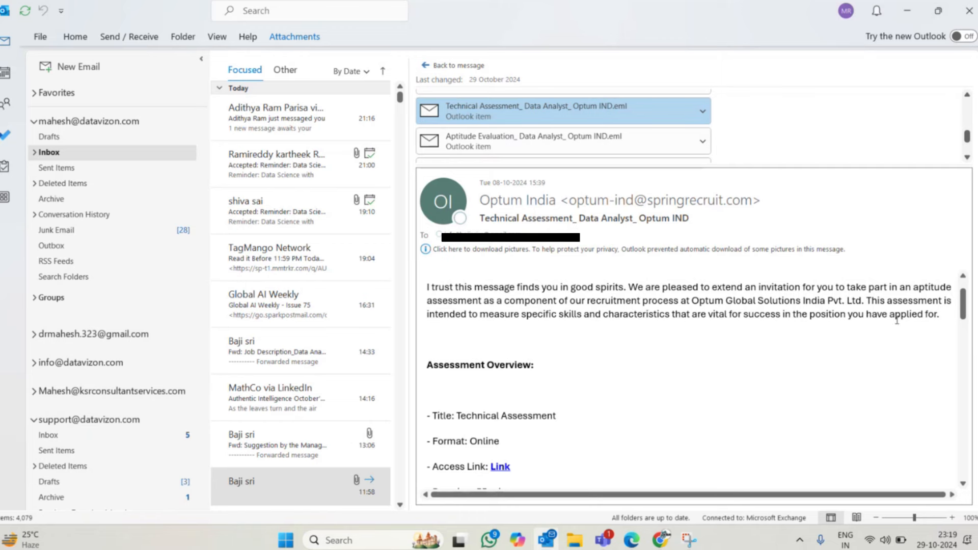
mouse_move(568, 328)
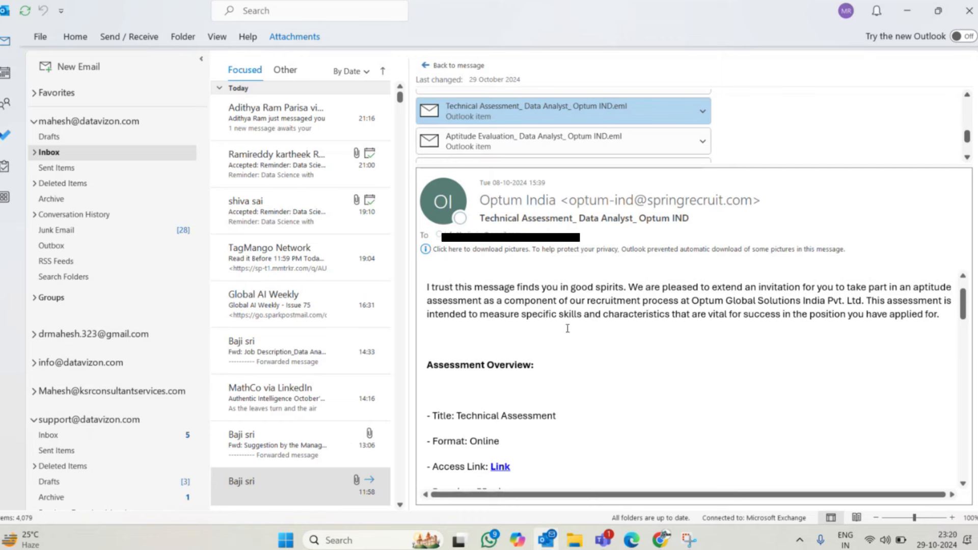
mouse_move(964, 309)
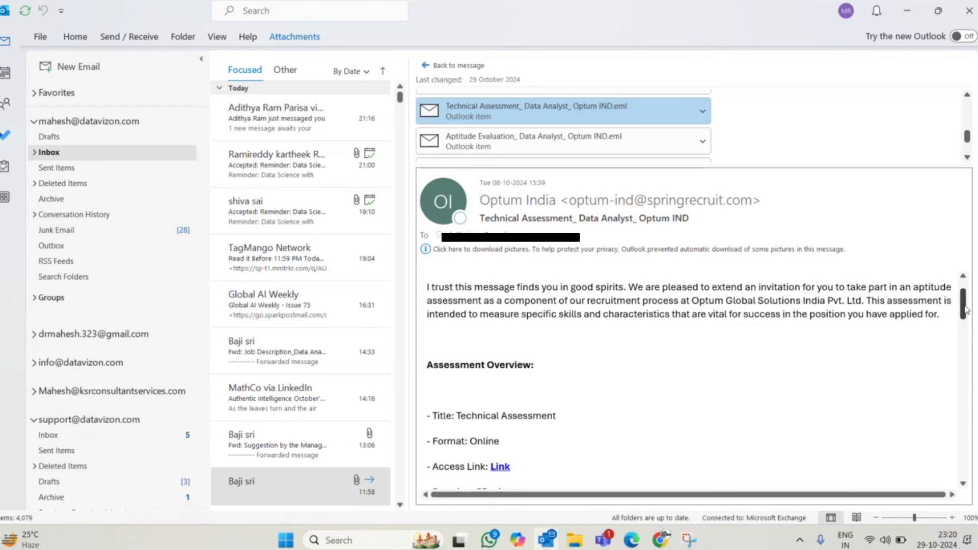
scroll("down", 3)
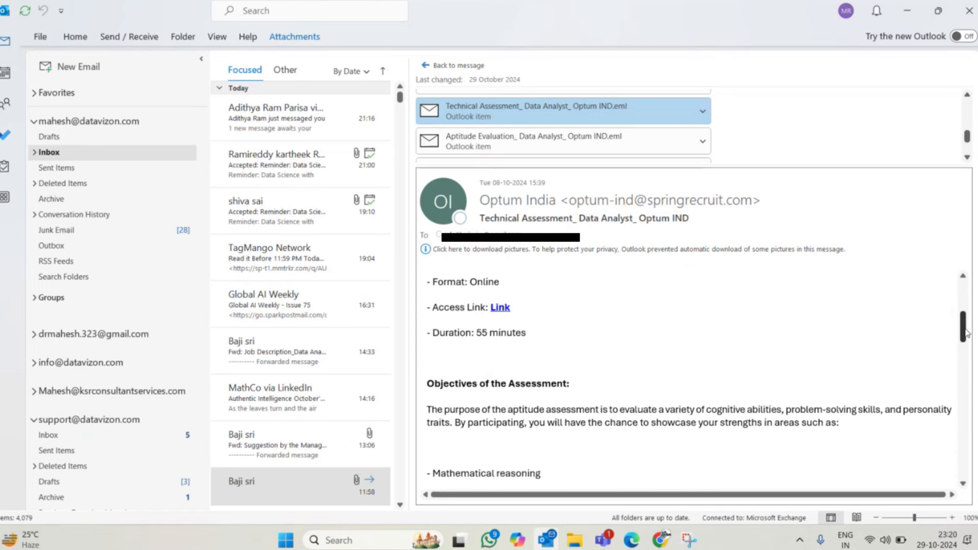
scroll("down", 3)
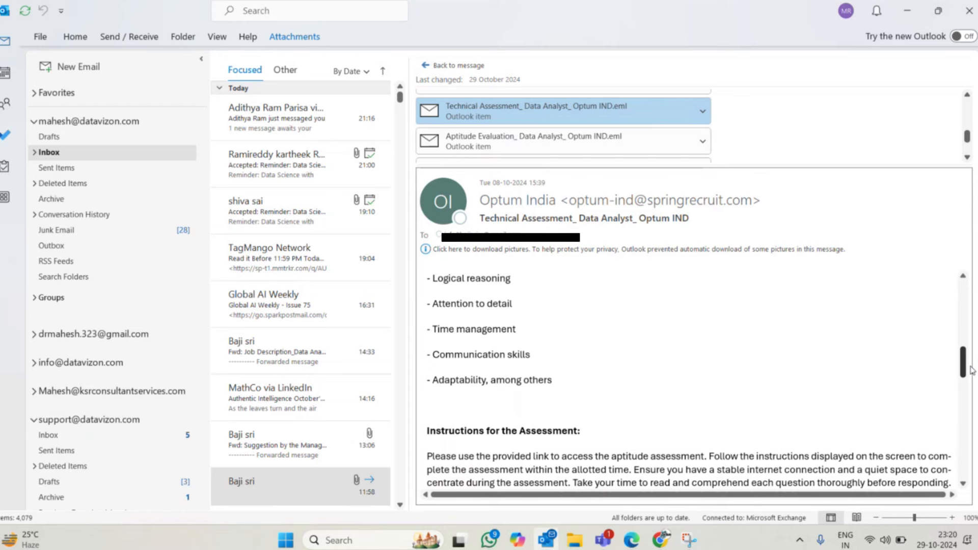
scroll("down", 3)
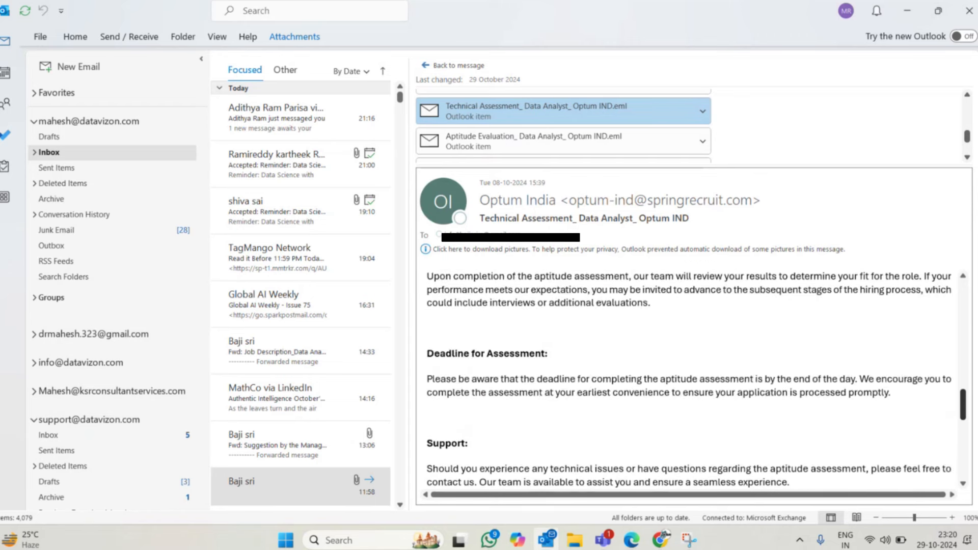
scroll("up", 3)
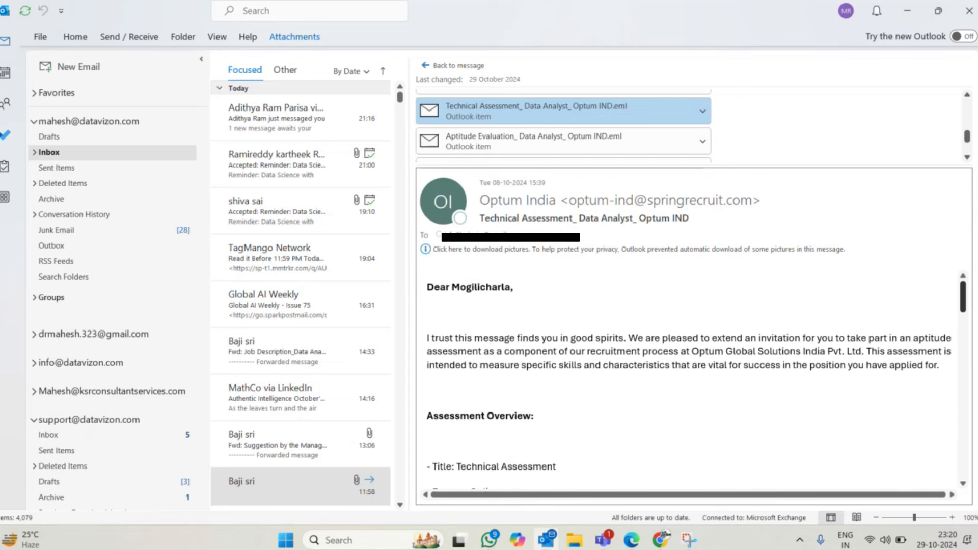
scroll("up", 3)
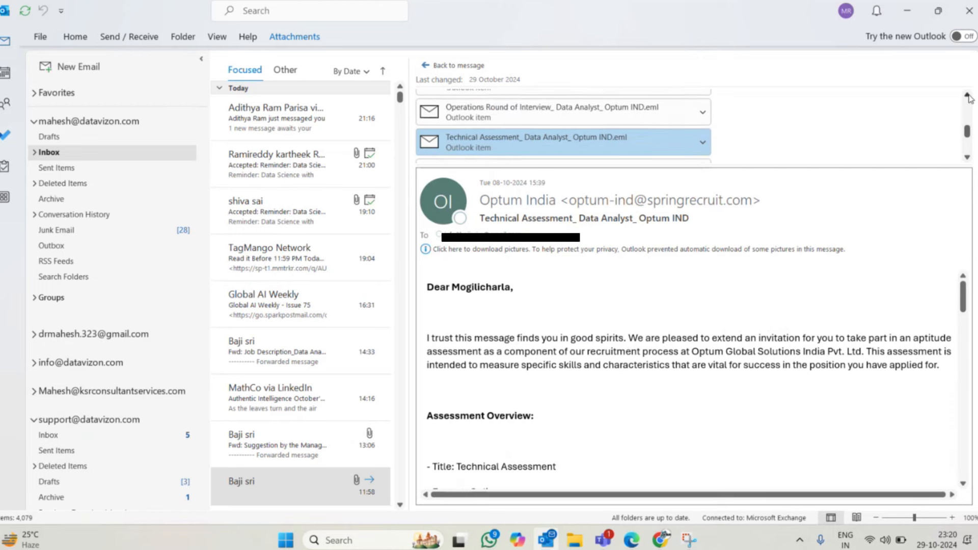
Read the Operations Round of Interview email down to its 09-Oct-2024 Google Meet interview details
left_click(561, 112)
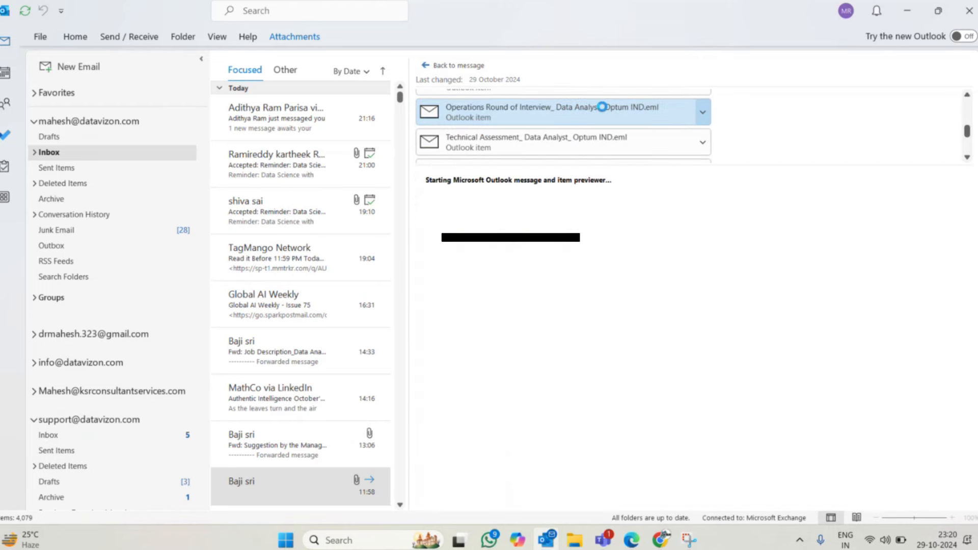
left_click(555, 112)
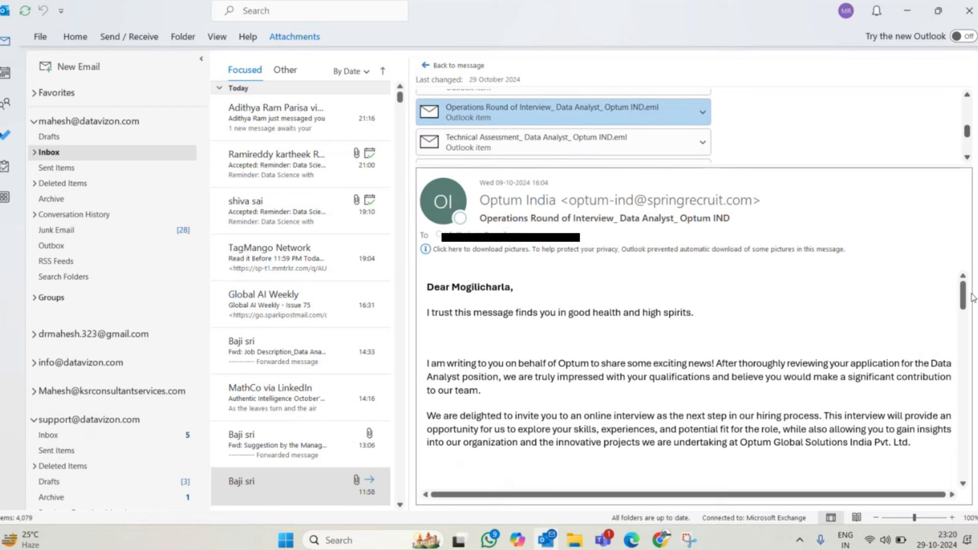
scroll("down", 3)
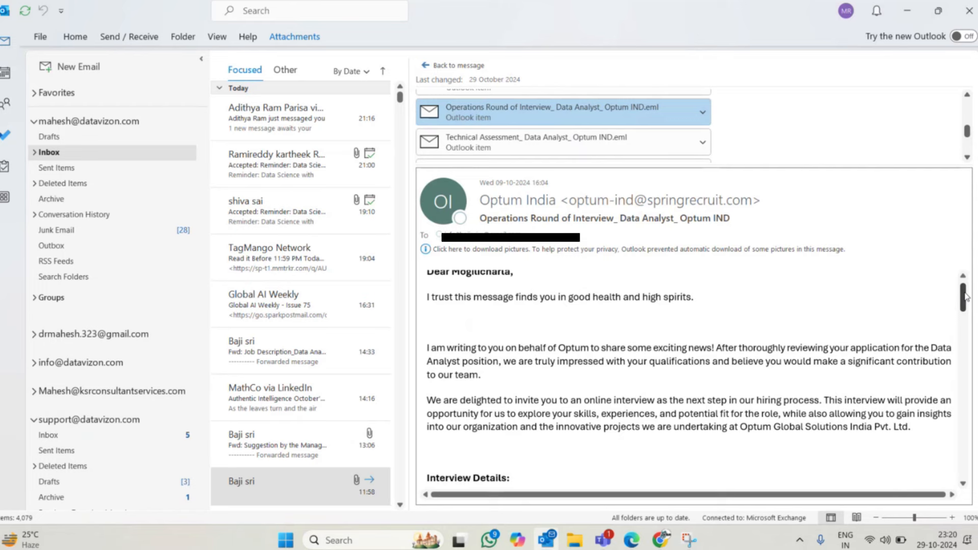
scroll("down", 3)
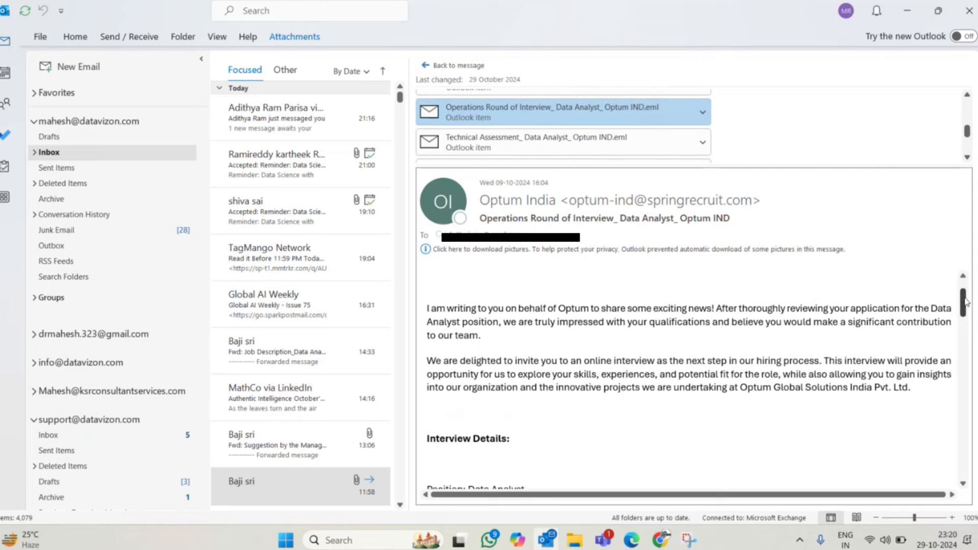
scroll("down", 3)
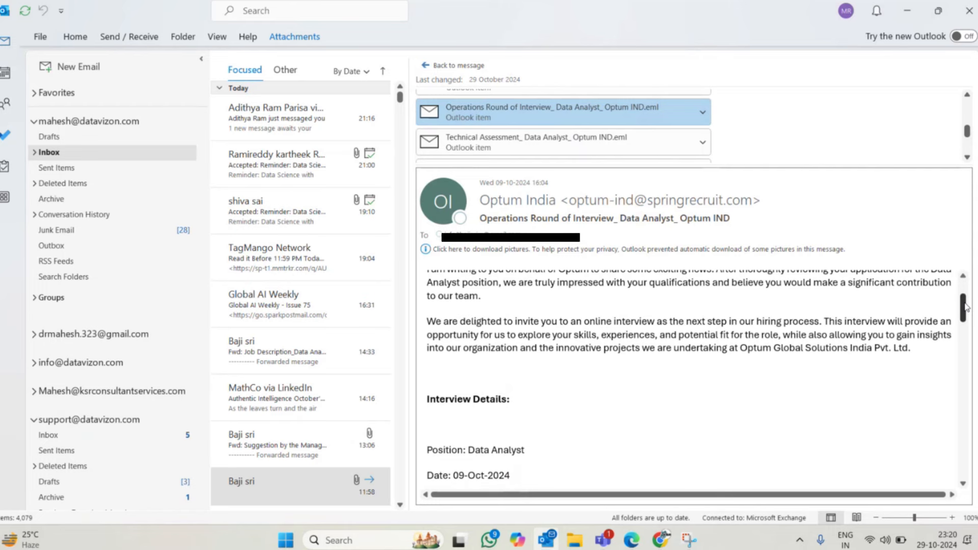
scroll("down", 3)
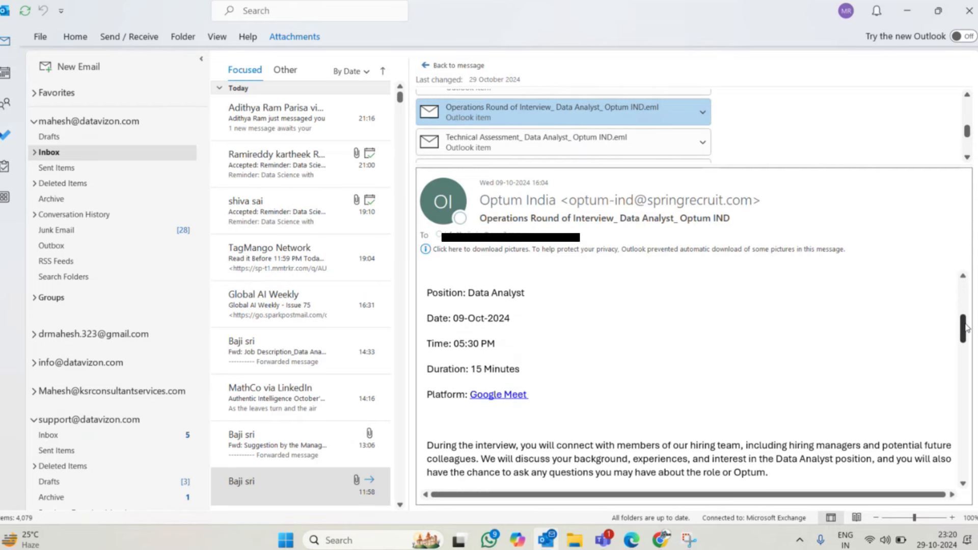
scroll("down", 3)
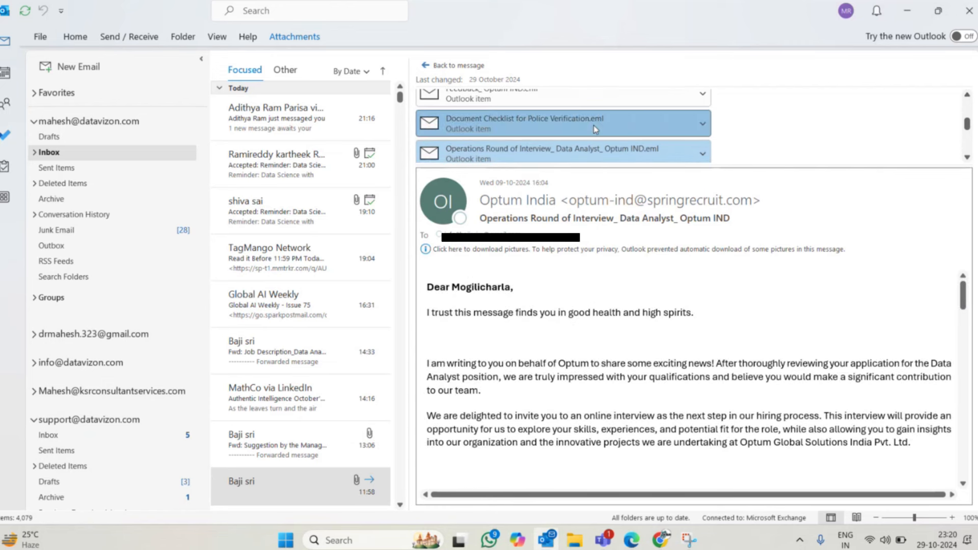
Review the Document Checklist for Police Verification reply and its nine attached identity, payslip and certificate files
left_click(561, 123)
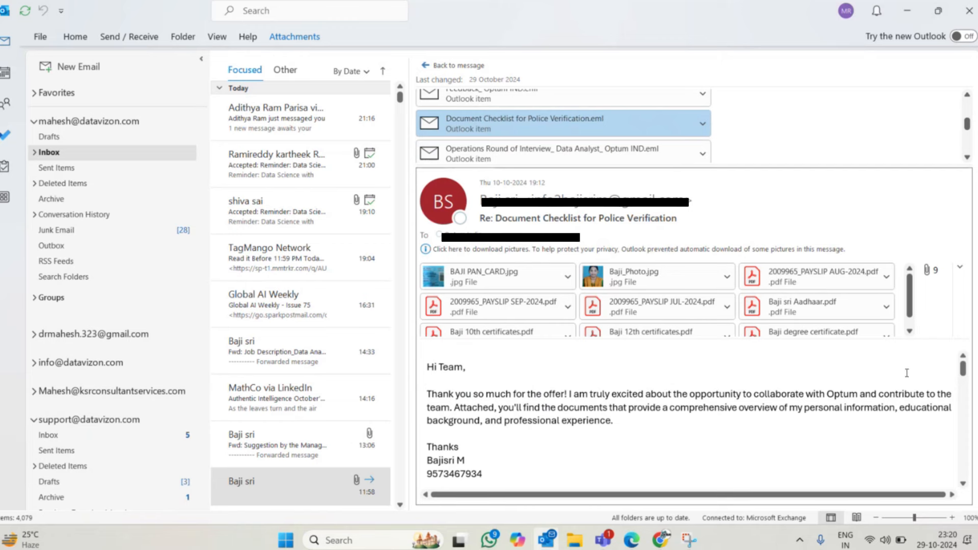
mouse_move(811, 306)
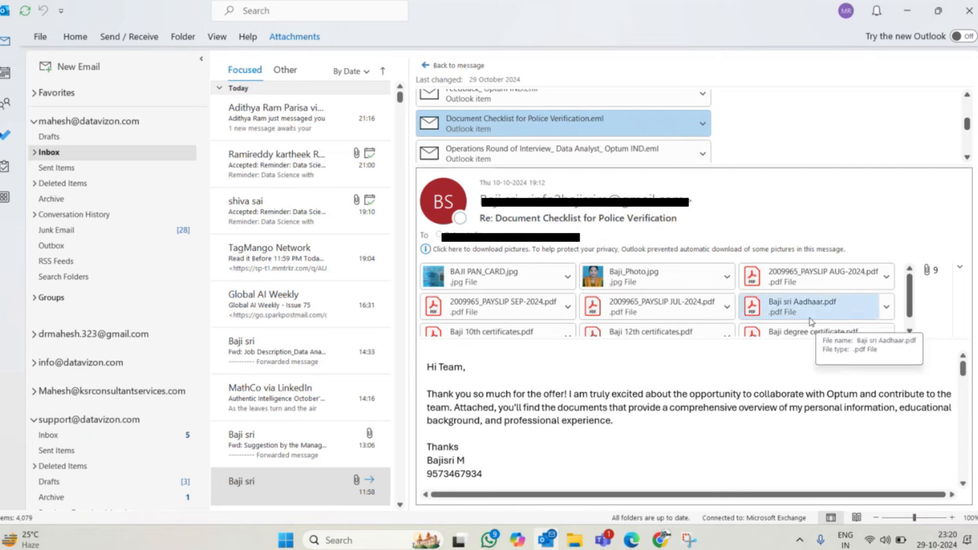
mouse_move(746, 323)
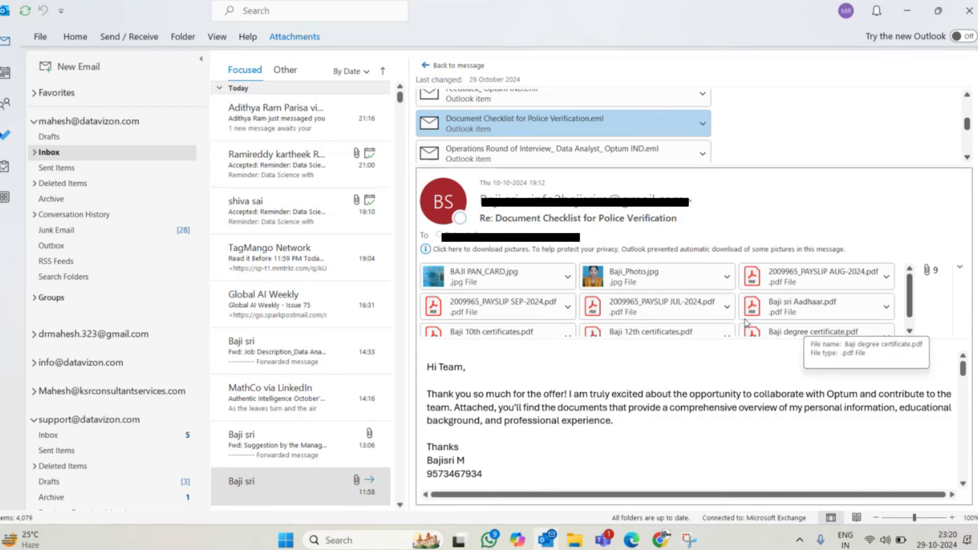
mouse_move(910, 295)
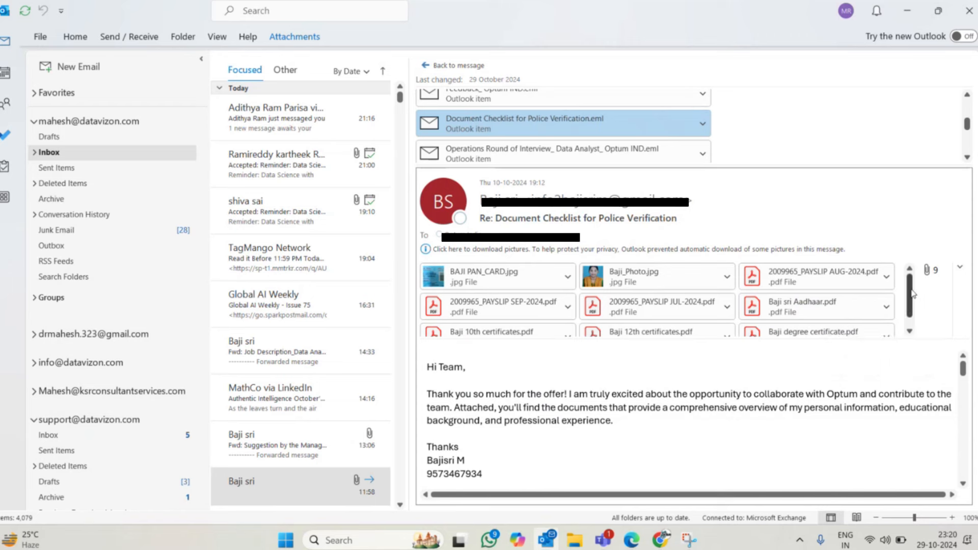
scroll("down", 3)
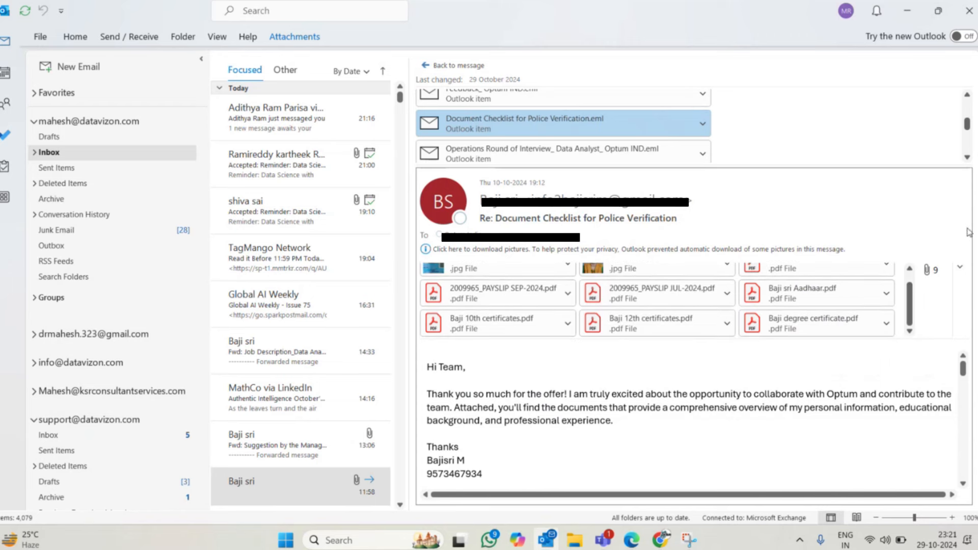
mouse_move(966, 371)
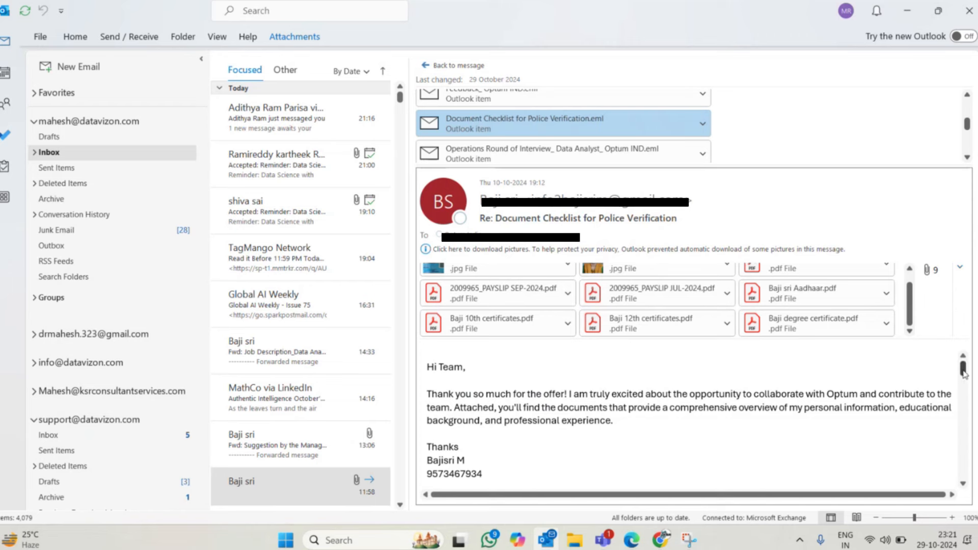
scroll("down", 3)
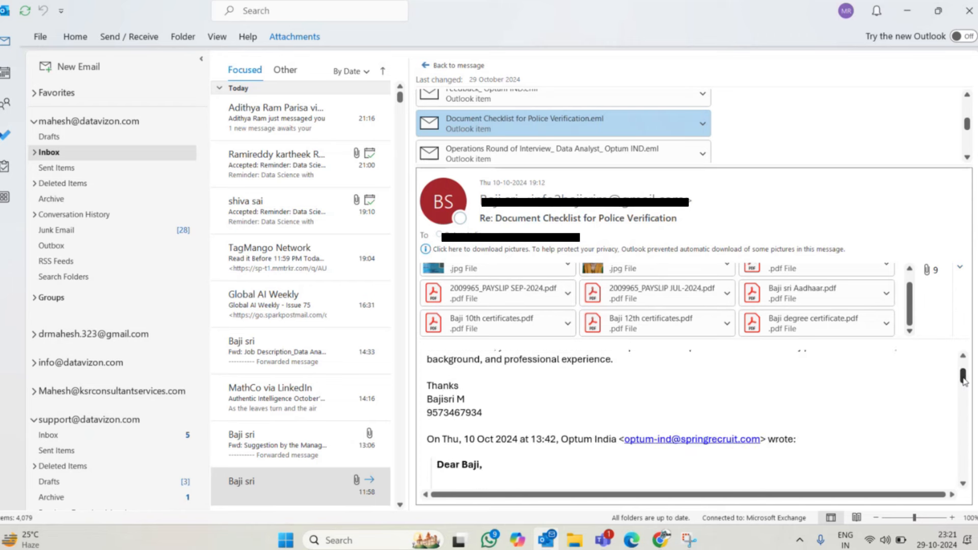
scroll("down", 3)
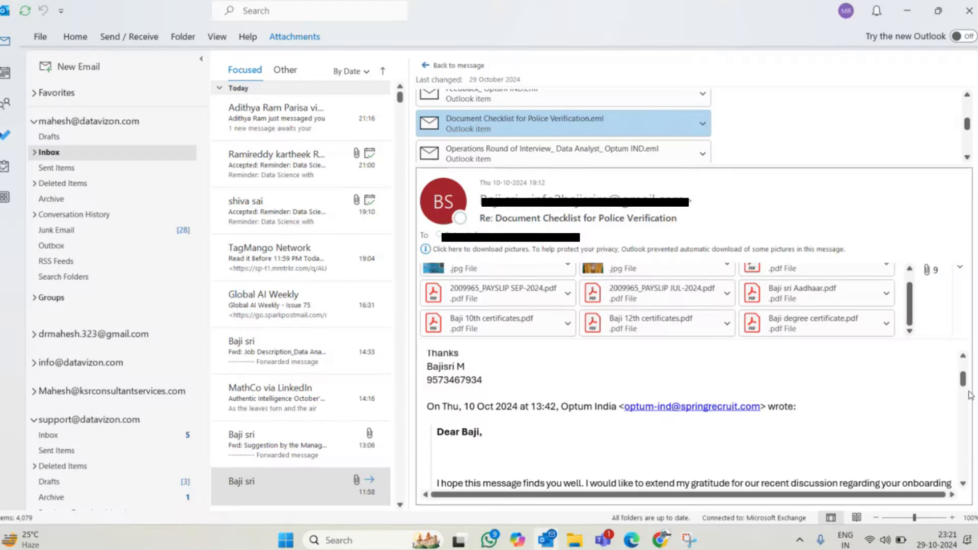
scroll("down", 3)
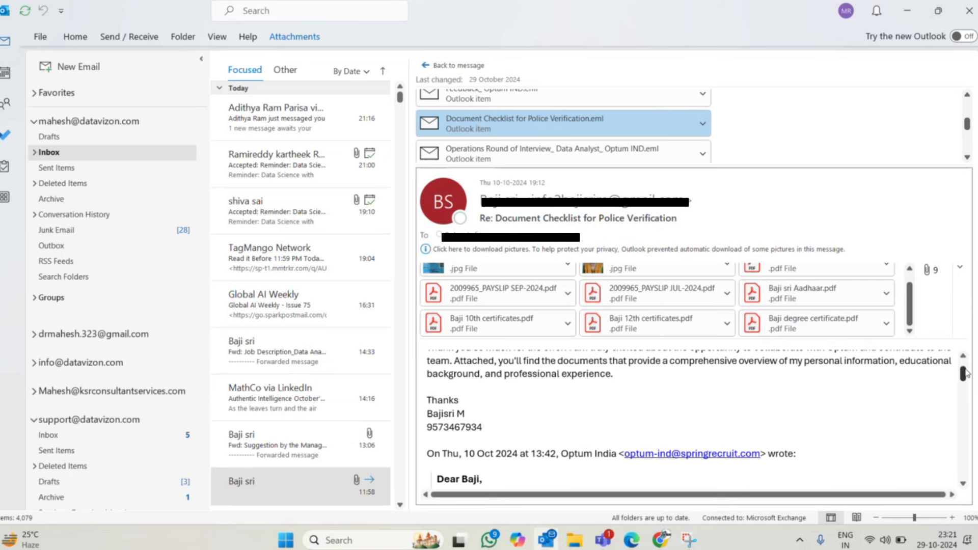
scroll("up", 3)
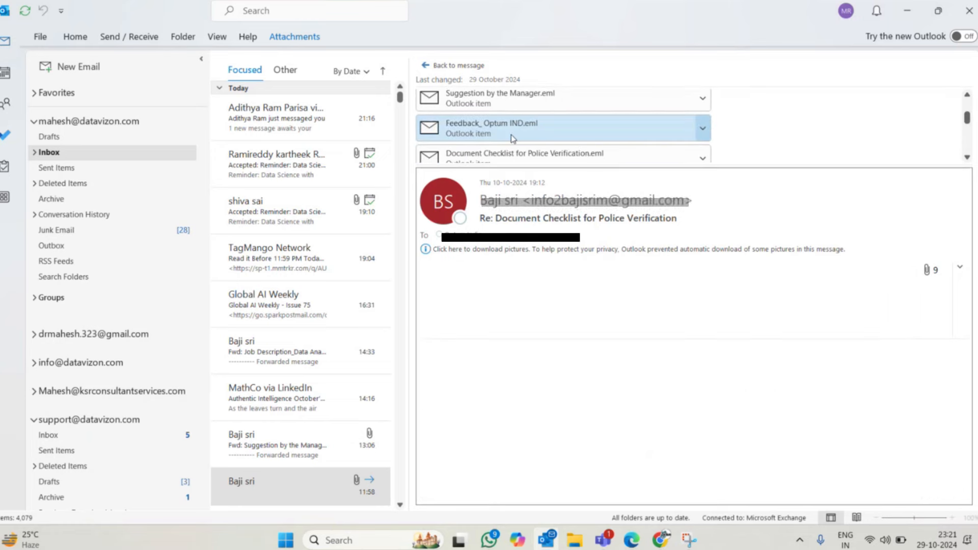
Read the Feedback_Optum IND email down to its MATLAB certification recommendation
left_click(561, 128)
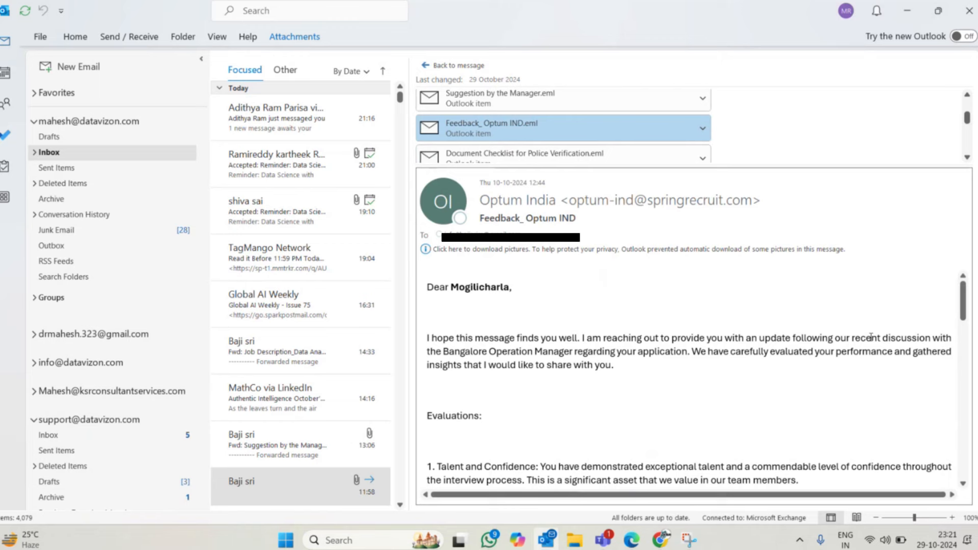
mouse_move(957, 309)
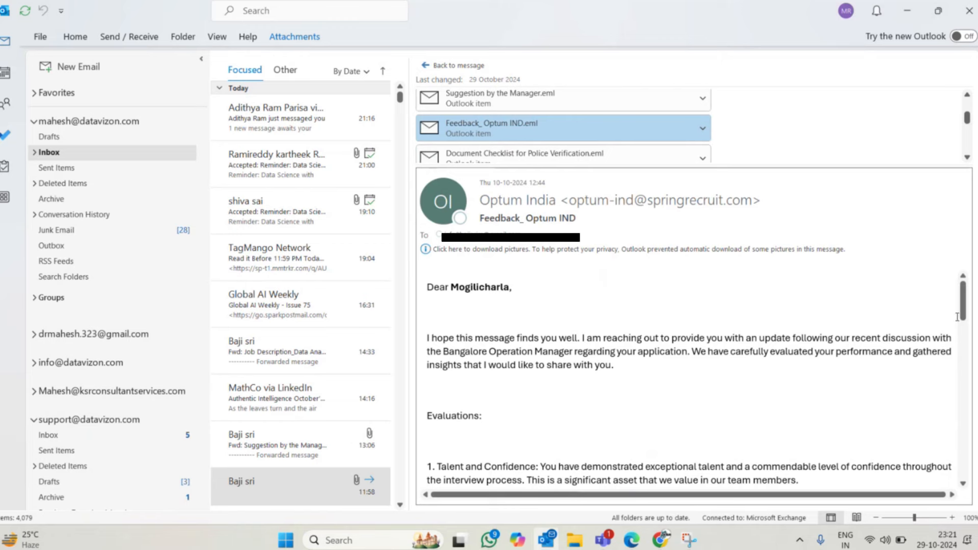
scroll("down", 3)
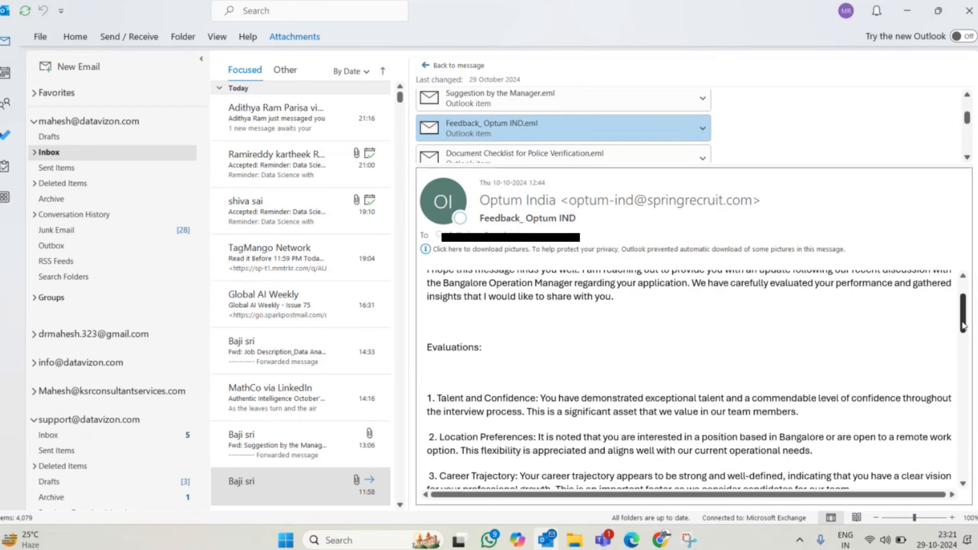
scroll("down", 3)
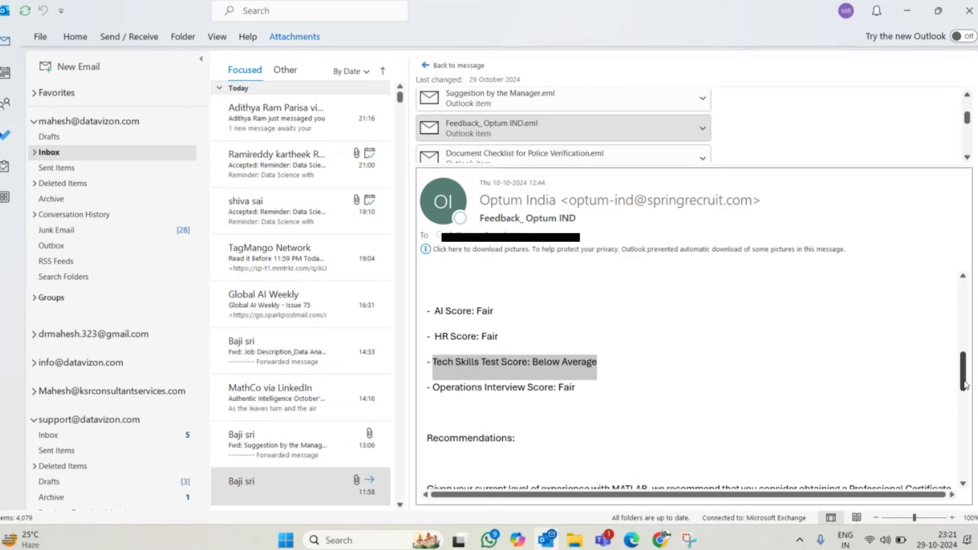
scroll("down", 3)
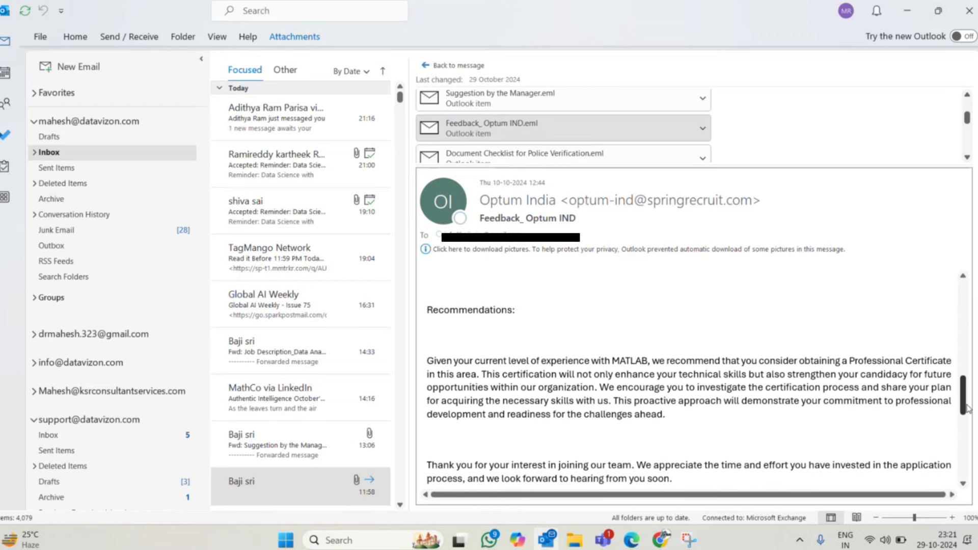
scroll("up", 3)
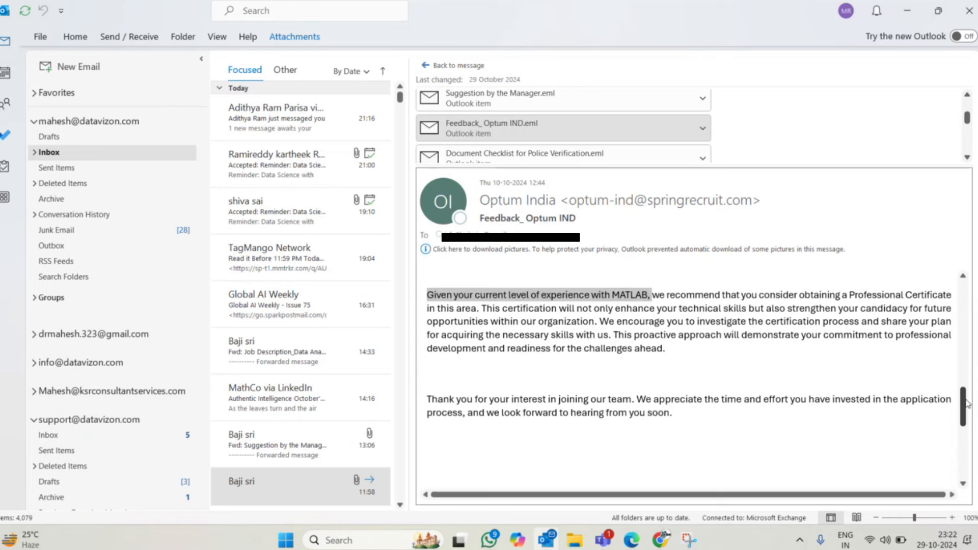
Scroll back up through the feedback email's scores and evaluations to the top
scroll("down", 3)
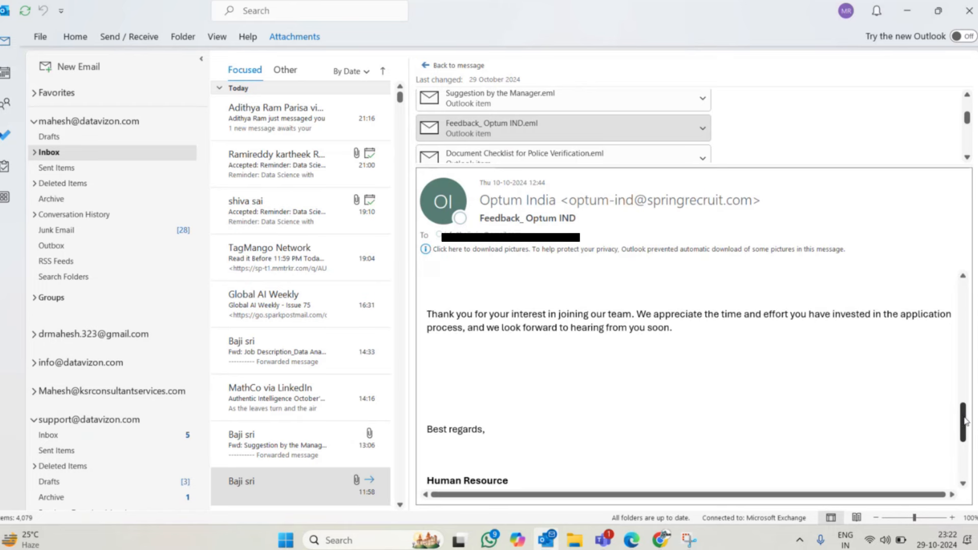
scroll("up", 3)
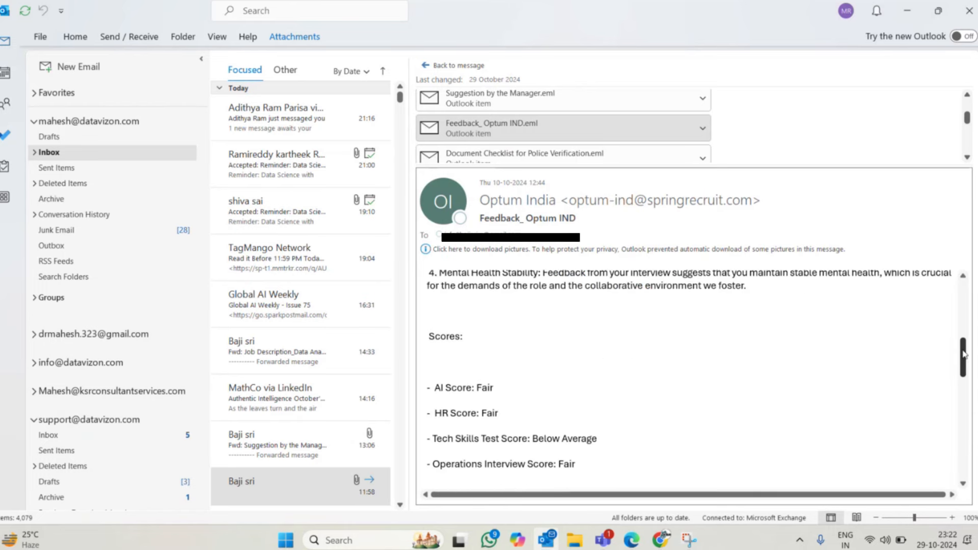
scroll("up", 3)
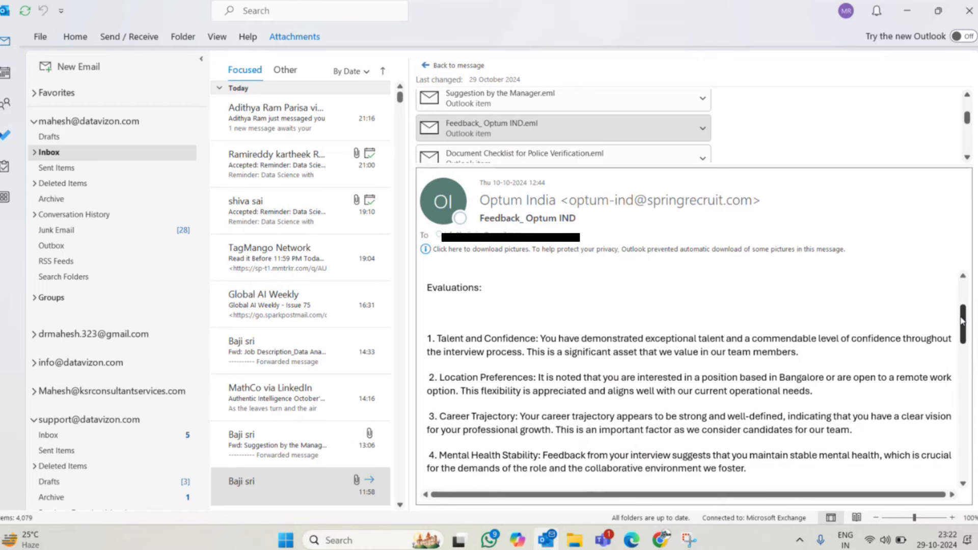
scroll("up", 3)
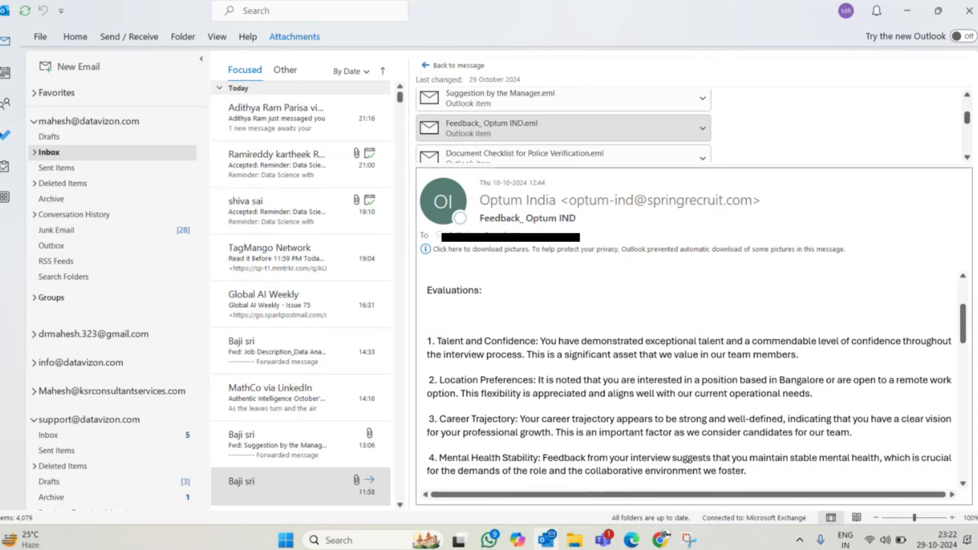
scroll("up", 3)
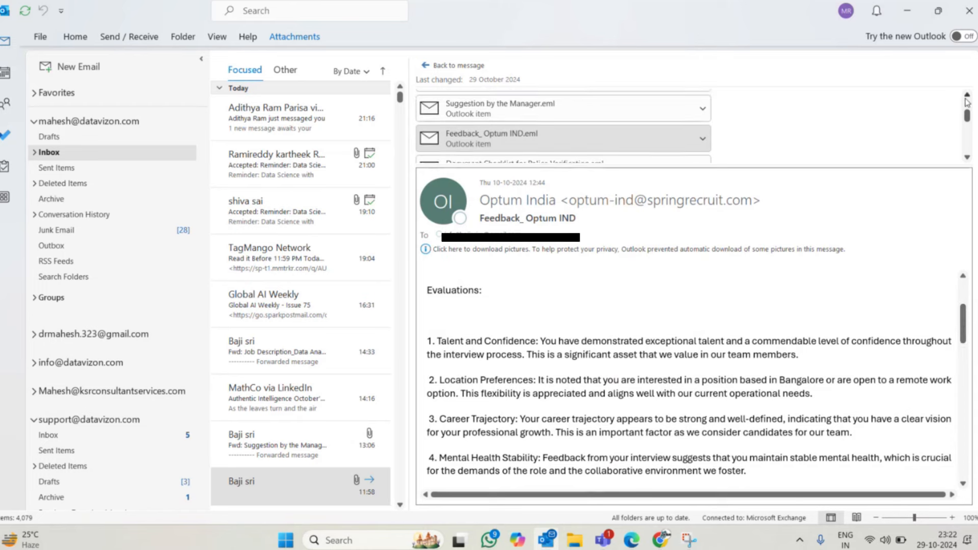
scroll("up", 3)
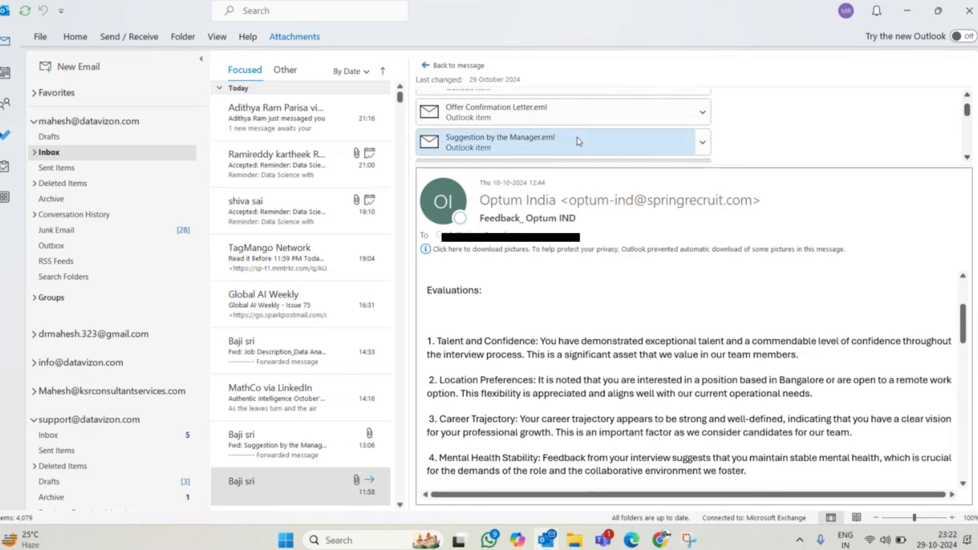
mouse_move(577, 141)
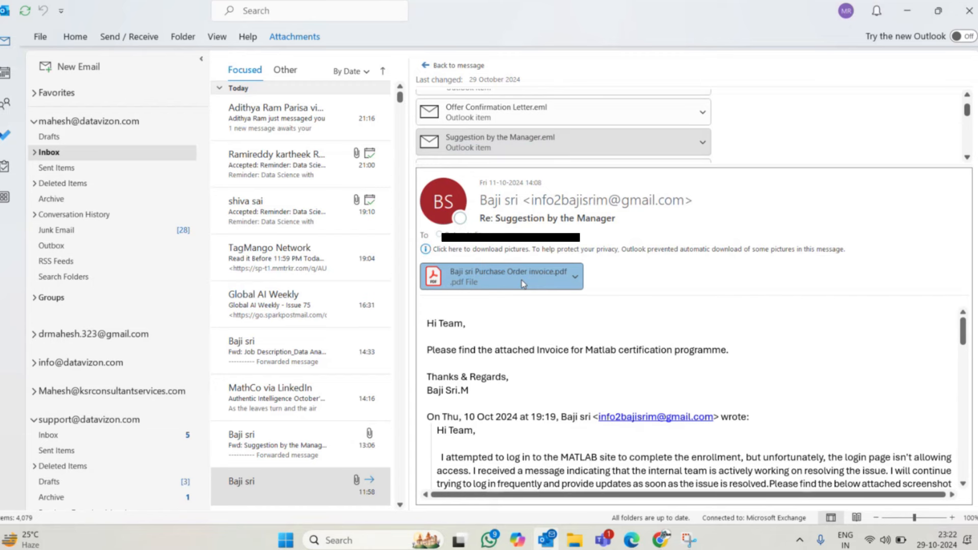
Open the purchase order invoice PDF attached to the Suggestion by the Manager email
double_click(496, 276)
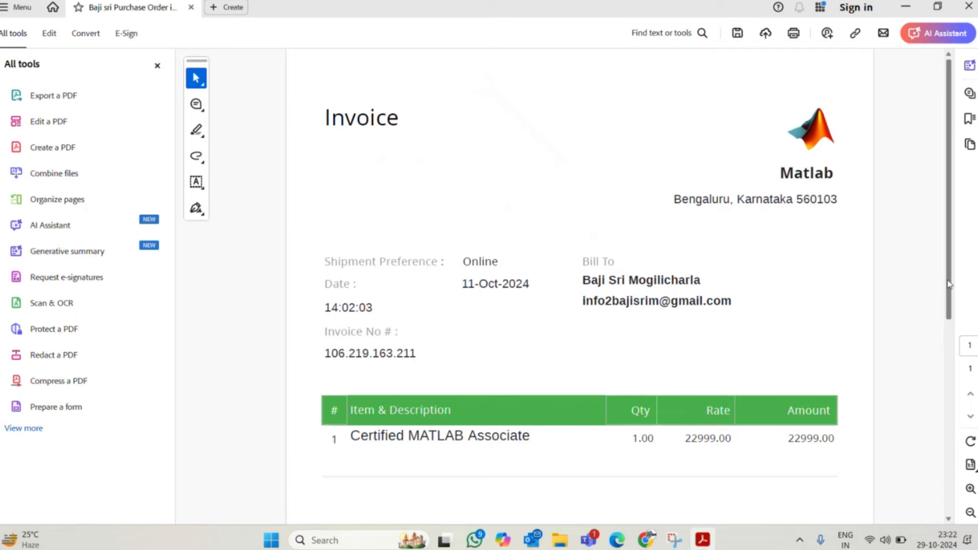
Review the MATLAB invoice's Certified MATLAB Associate line item at 22999.00 and sub-total in Acrobat
scroll("down", 3)
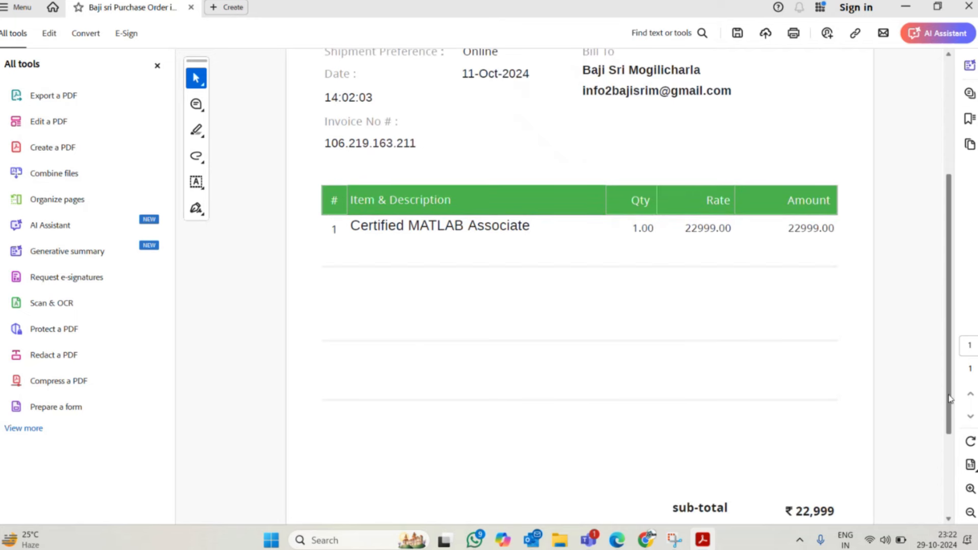
scroll("up", 3)
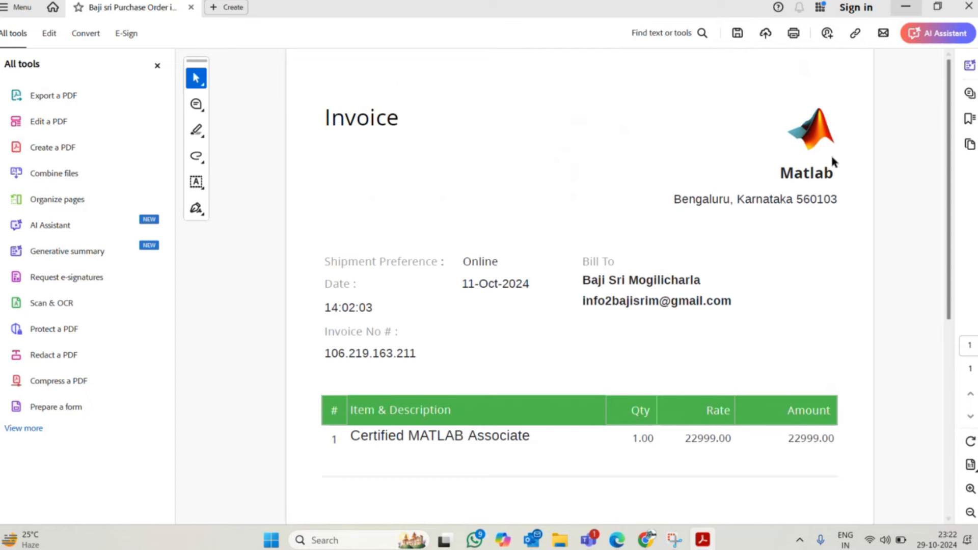
mouse_move(879, 76)
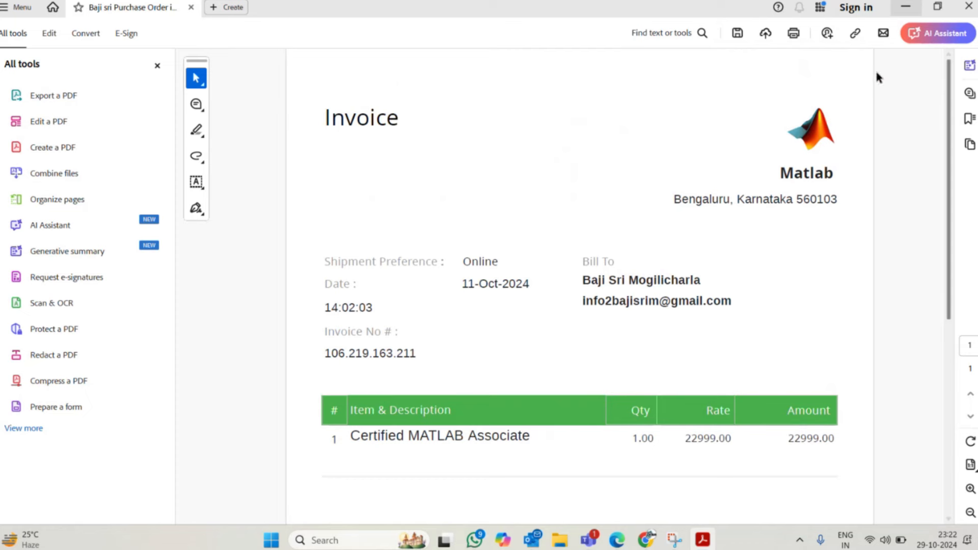
mouse_move(906, 13)
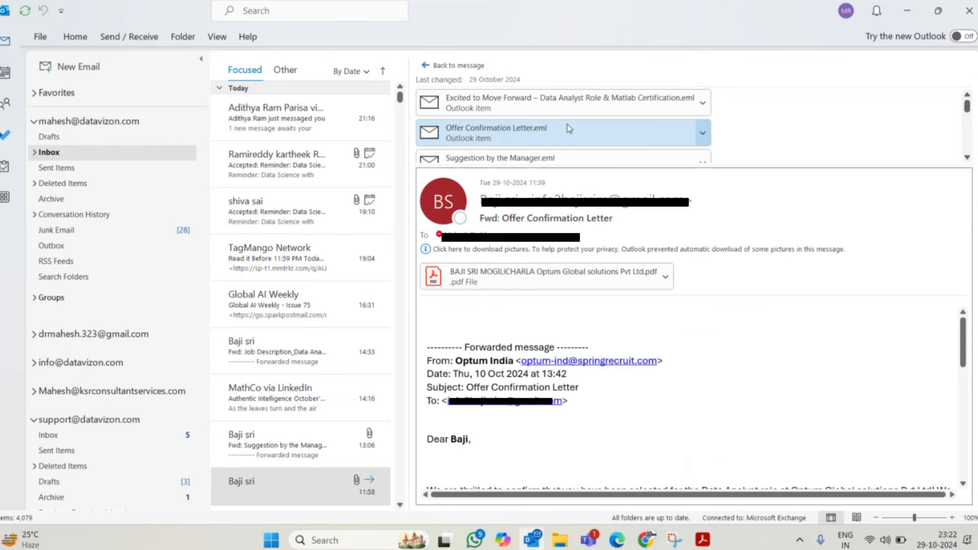
View the attached Optum India offer letter PDF from the Offer Confirmation Letter email
left_click(537, 276)
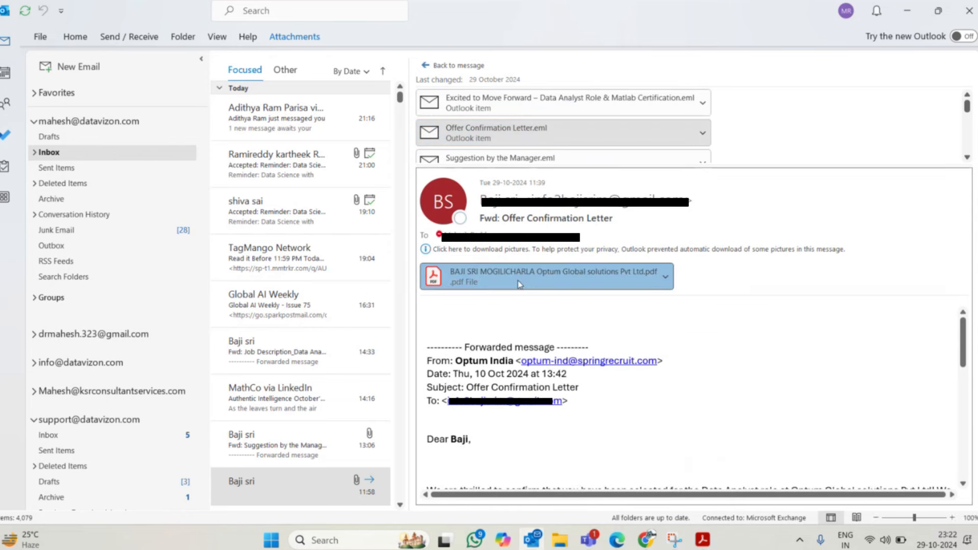
double_click(517, 276)
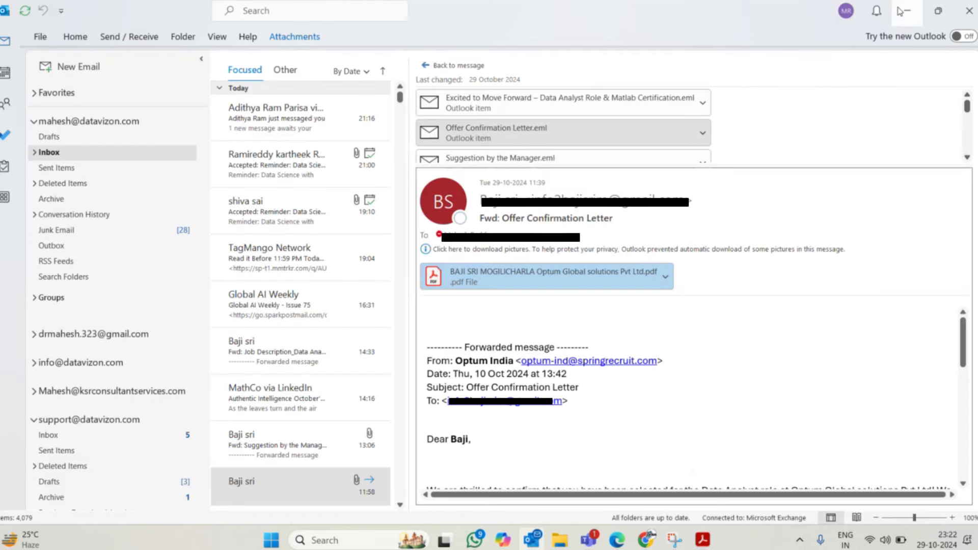
mouse_move(905, 12)
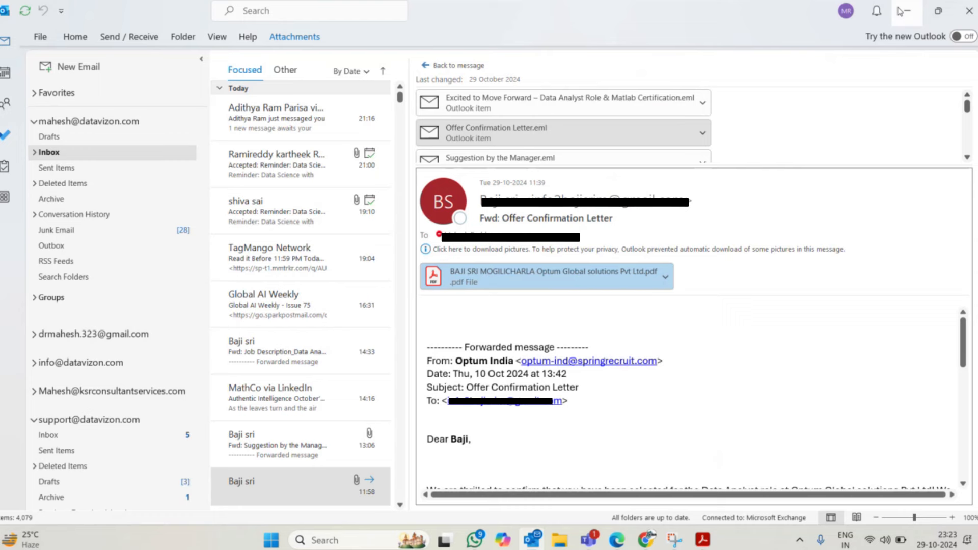
mouse_move(970, 99)
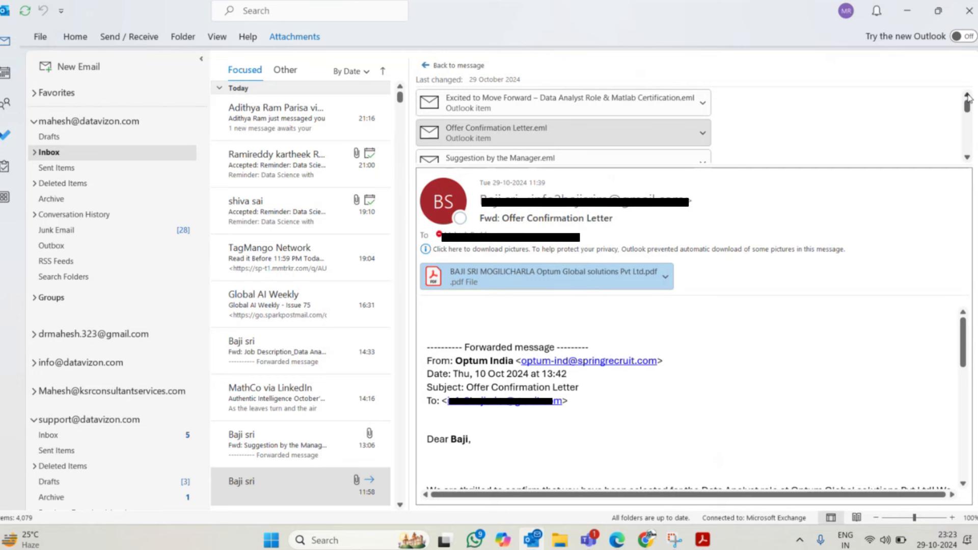
Read the 'Excited to Move Forward – Data Analyst Role & Matlab Certification' email and return to the forwarded message
left_click(562, 102)
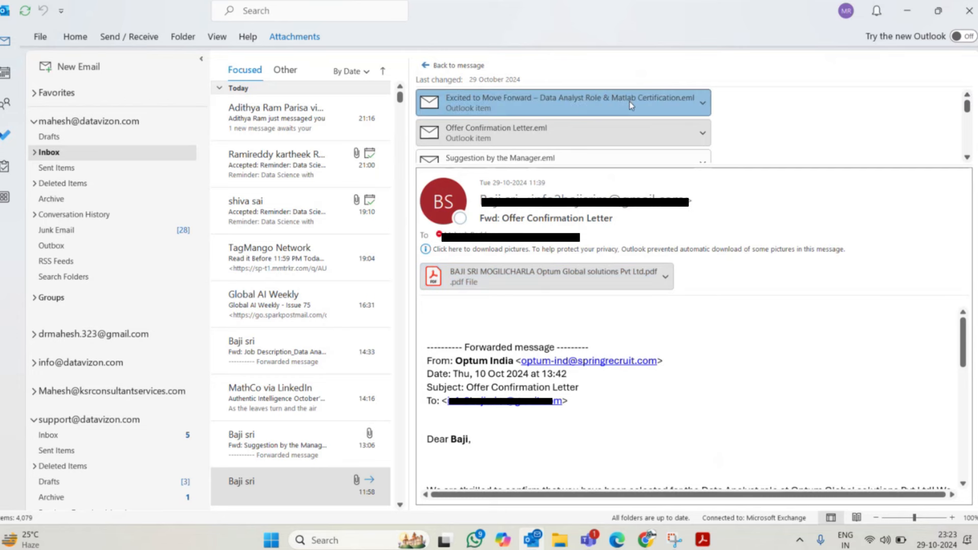
left_click(558, 101)
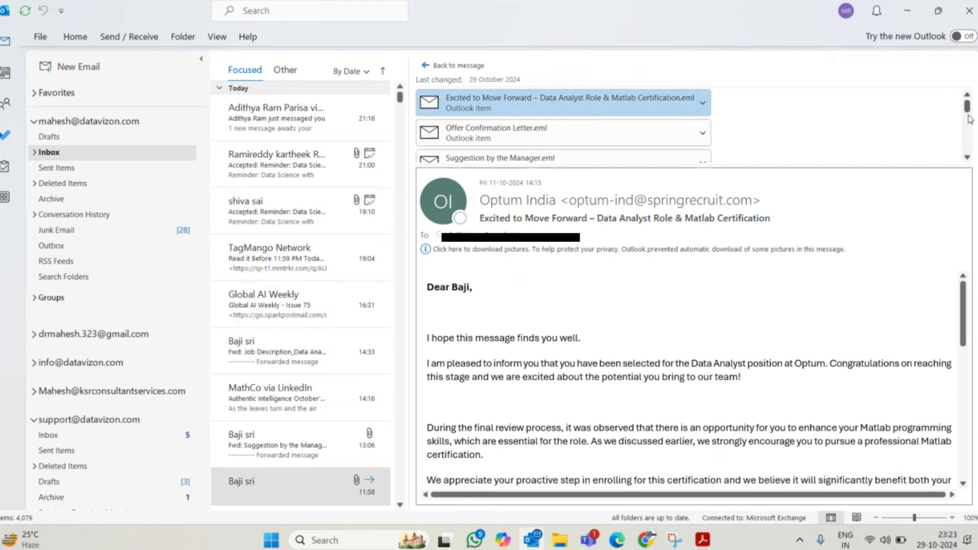
scroll("down", 3)
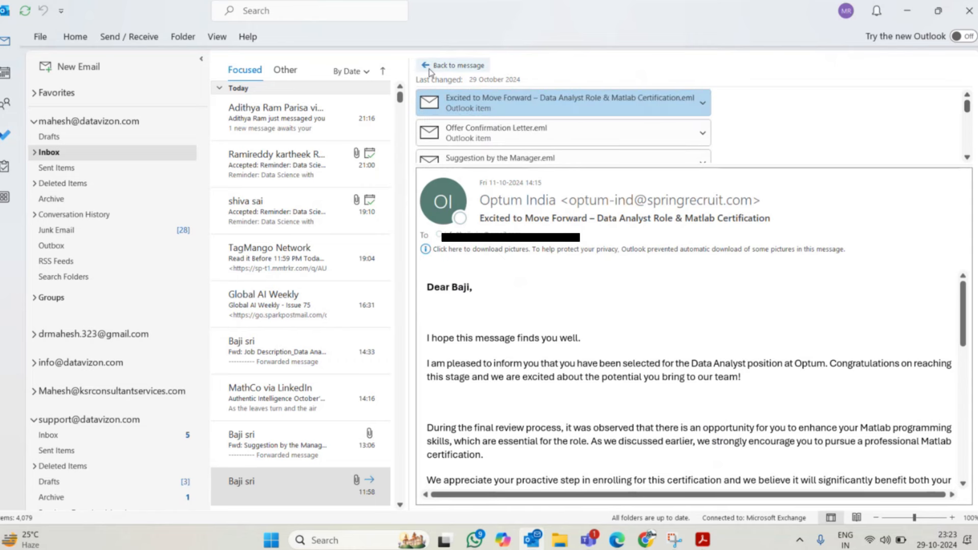
left_click(452, 65)
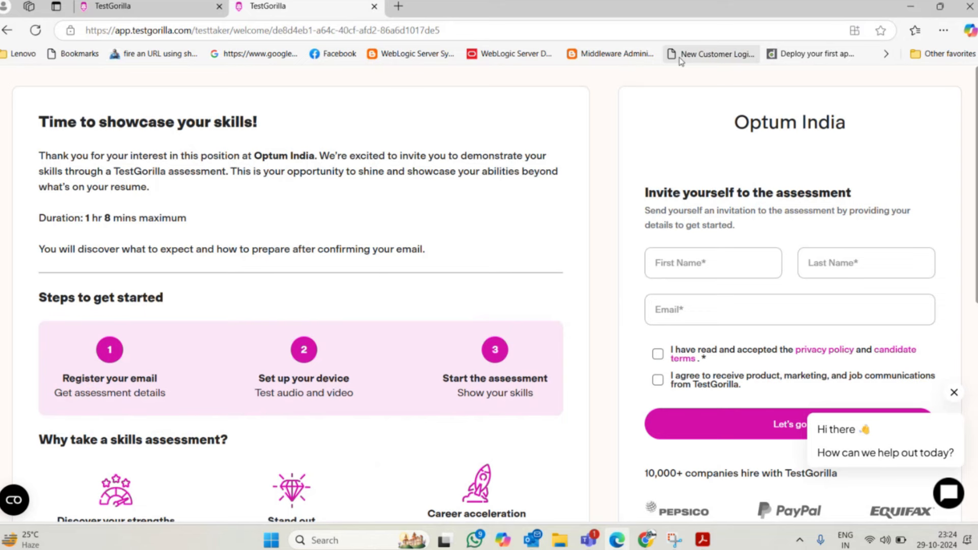
mouse_move(894, 174)
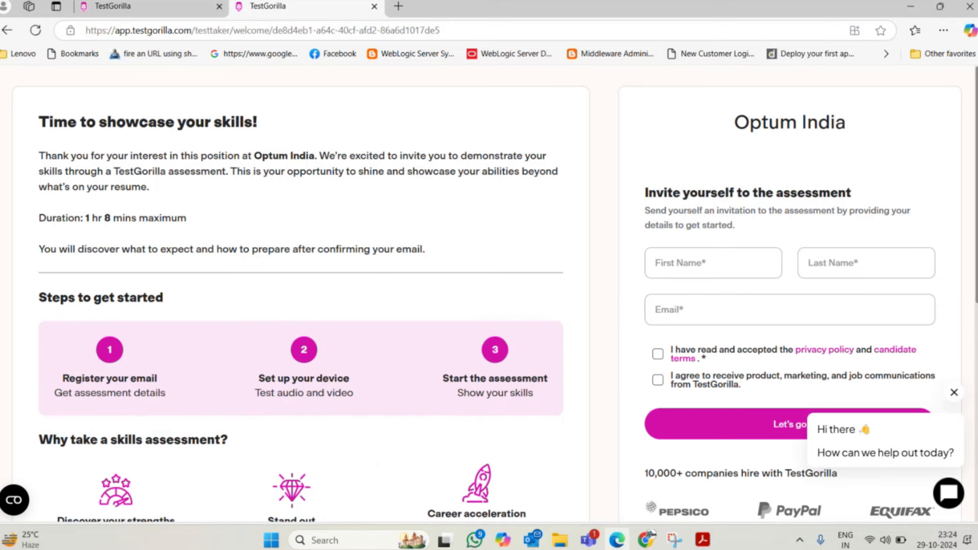
Scroll through the TestGorilla Optum India skills-assessment details and back up to the self-invite form
scroll("down", 3)
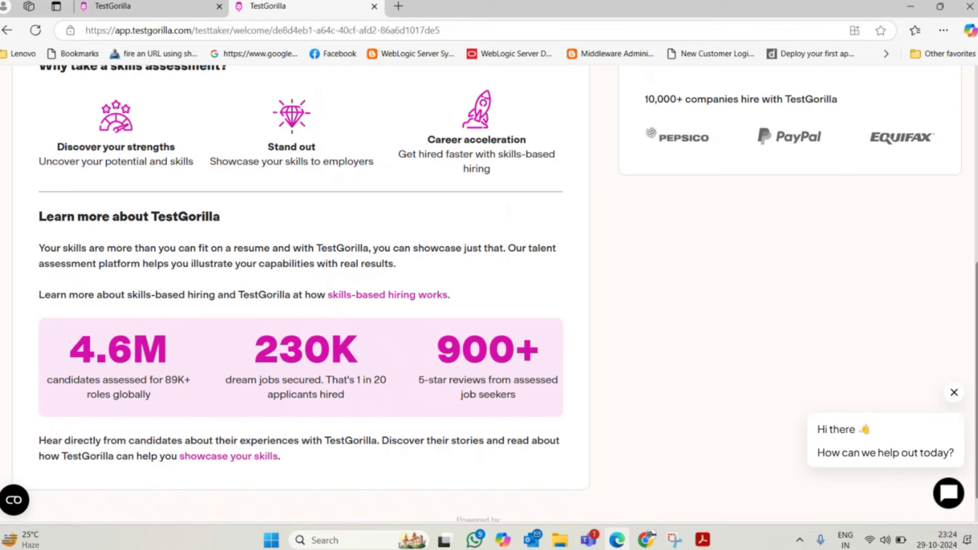
scroll("up", 3)
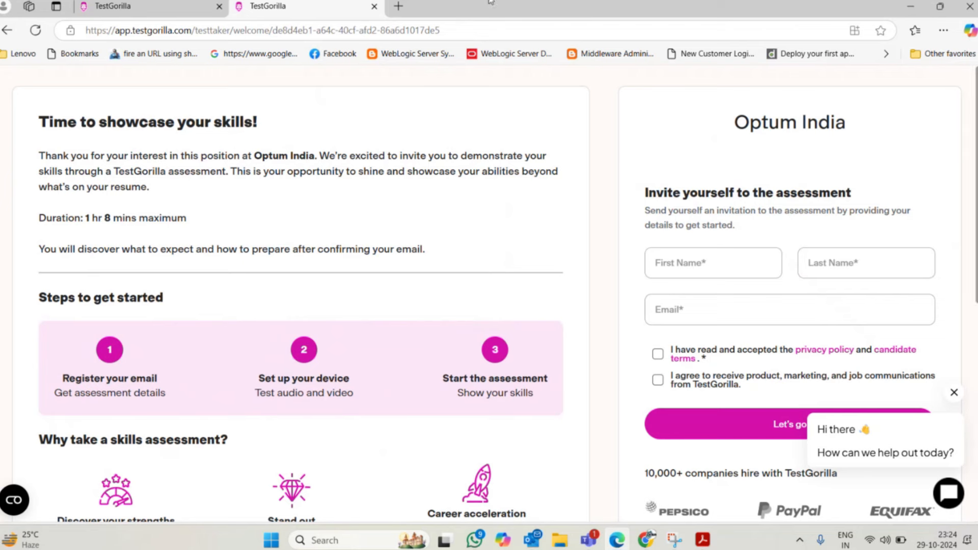
mouse_move(648, 23)
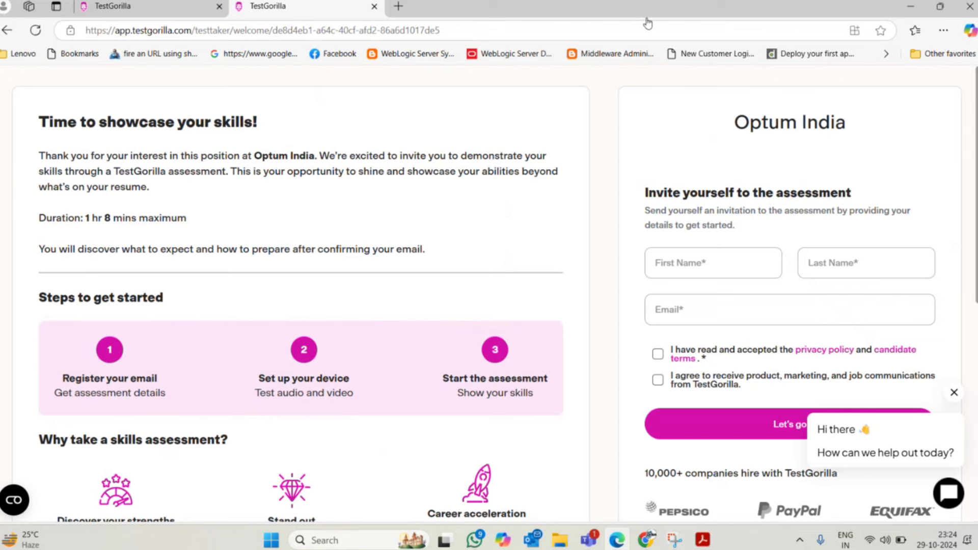